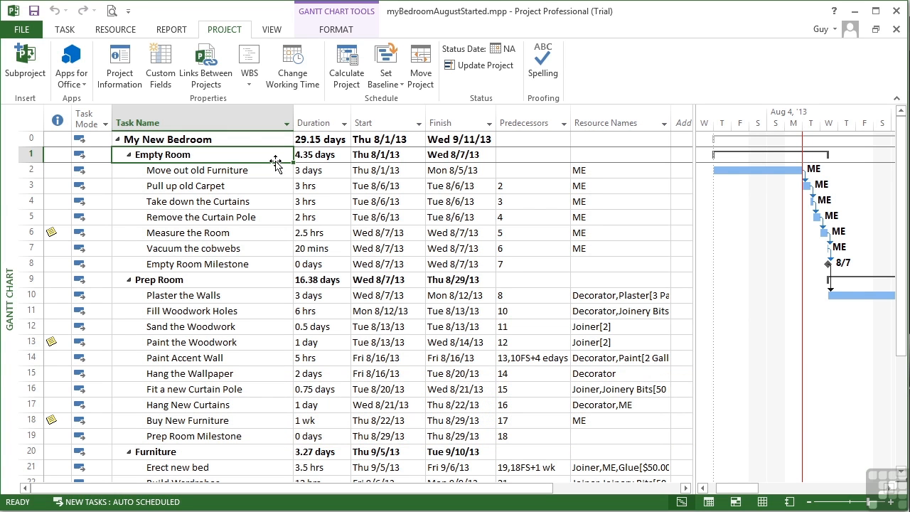
- Change the project's current date to Tue 8/13/13 in Project Information
click(119, 64)
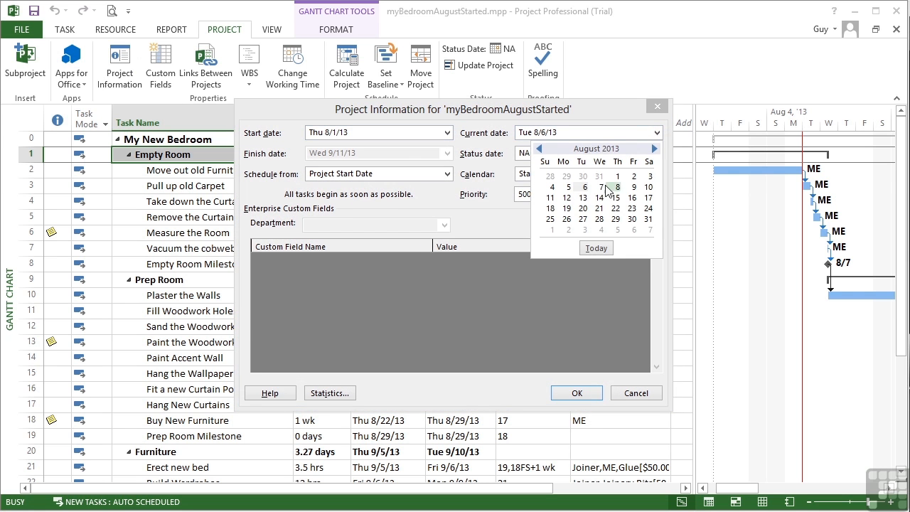
click(576, 392)
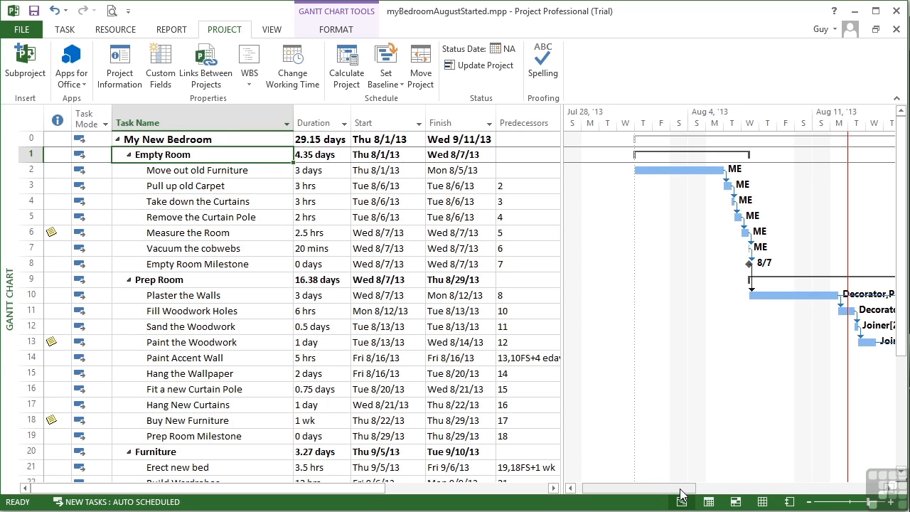
mouse_move(682, 493)
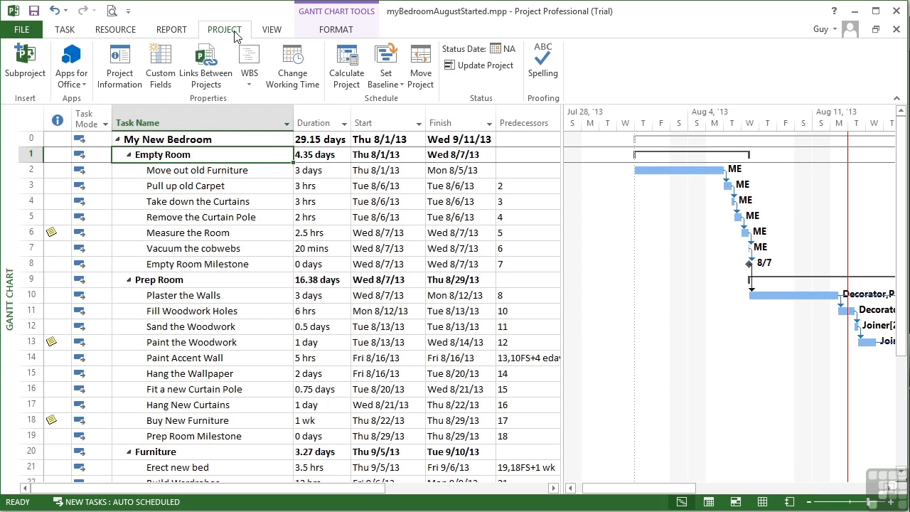
mouse_move(482, 65)
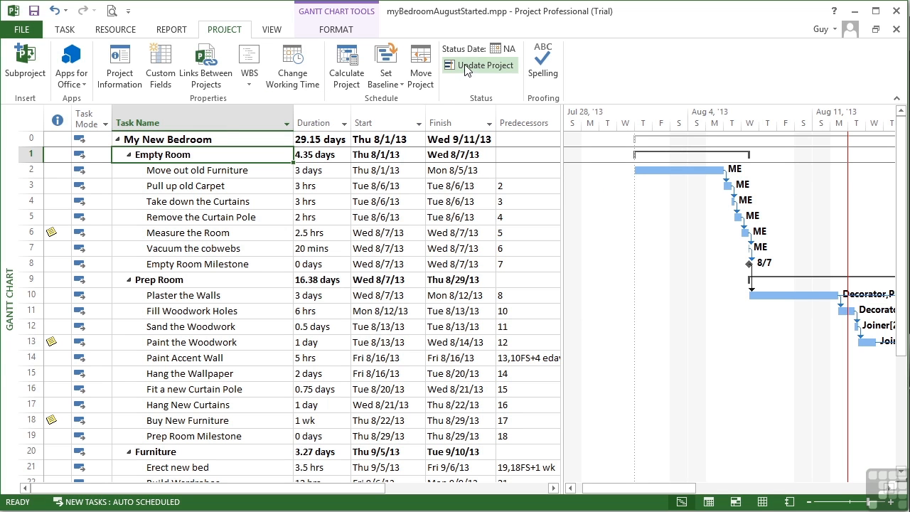
- Update the entire project as complete through Tue 8/13/13, then undo it
click(478, 65)
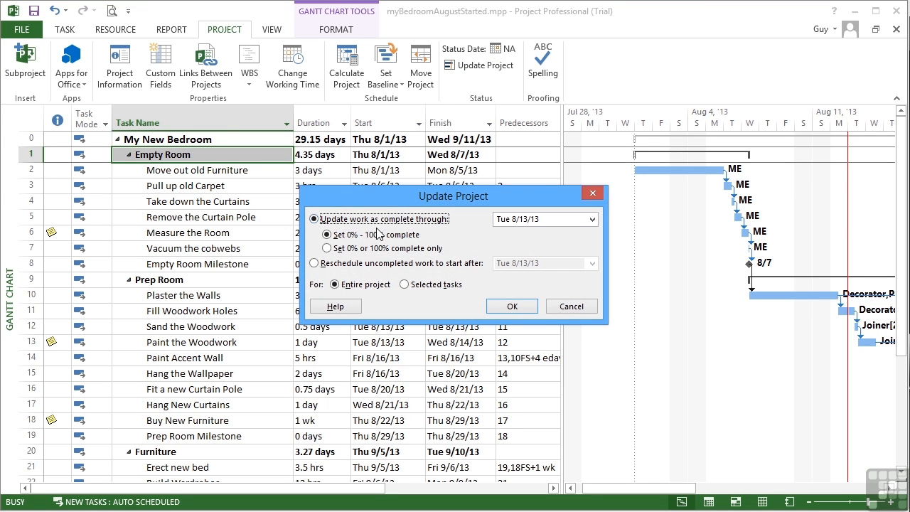
mouse_move(555, 232)
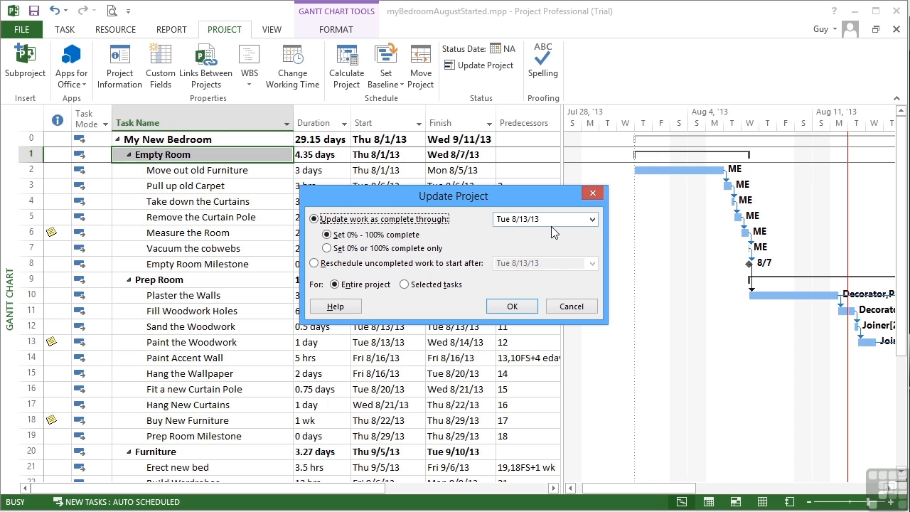
mouse_move(353, 246)
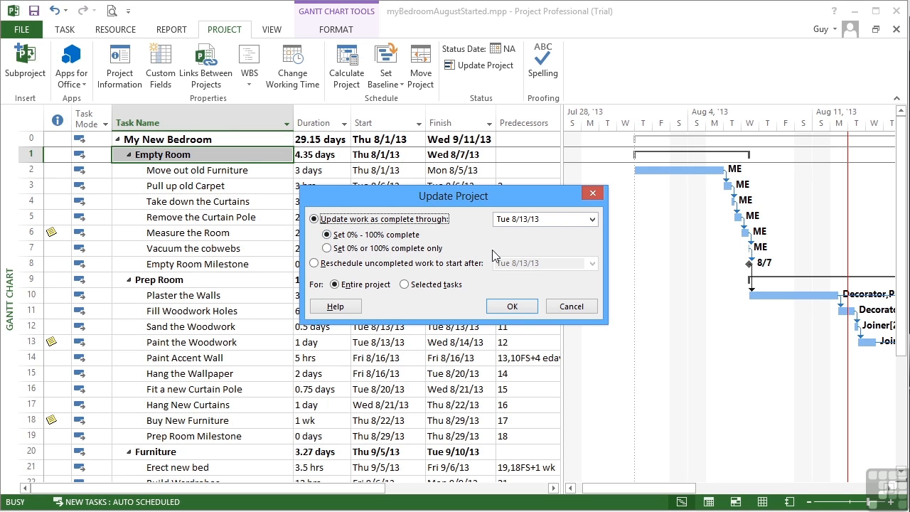
click(512, 305)
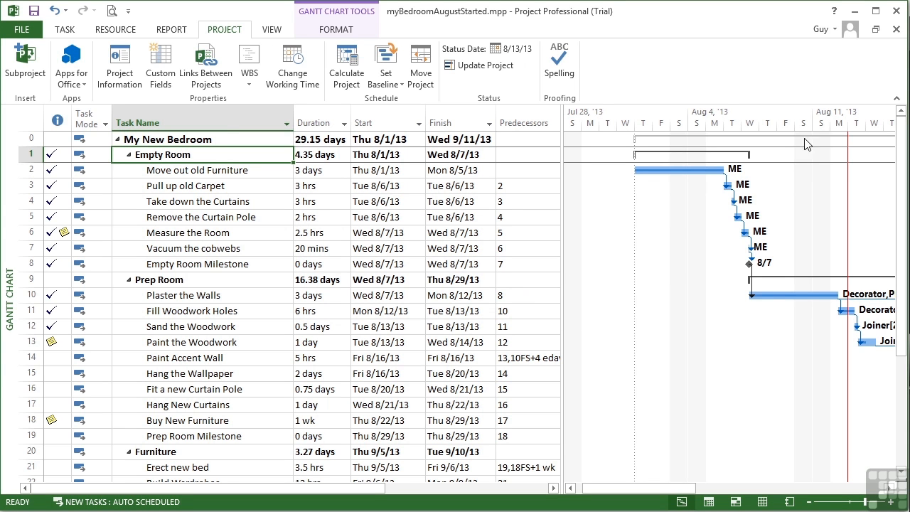
mouse_move(796, 305)
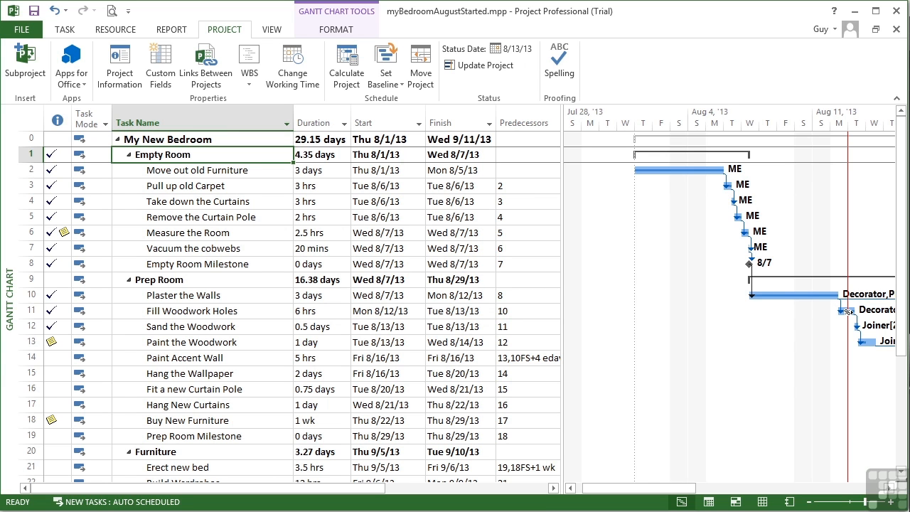
mouse_move(867, 345)
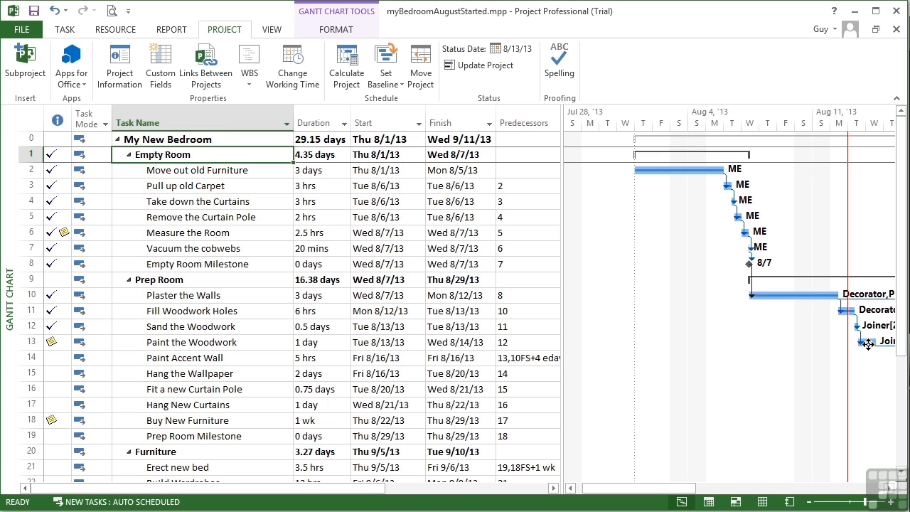
mouse_move(396, 234)
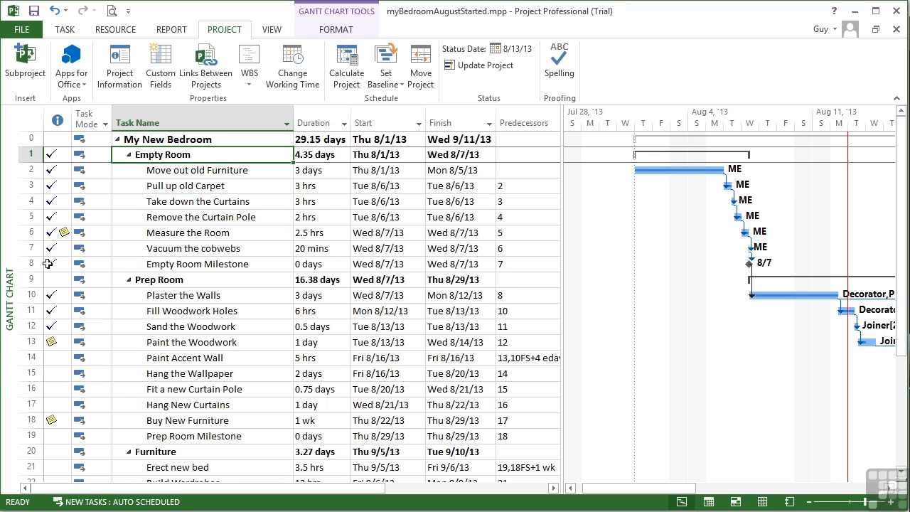
mouse_move(47, 311)
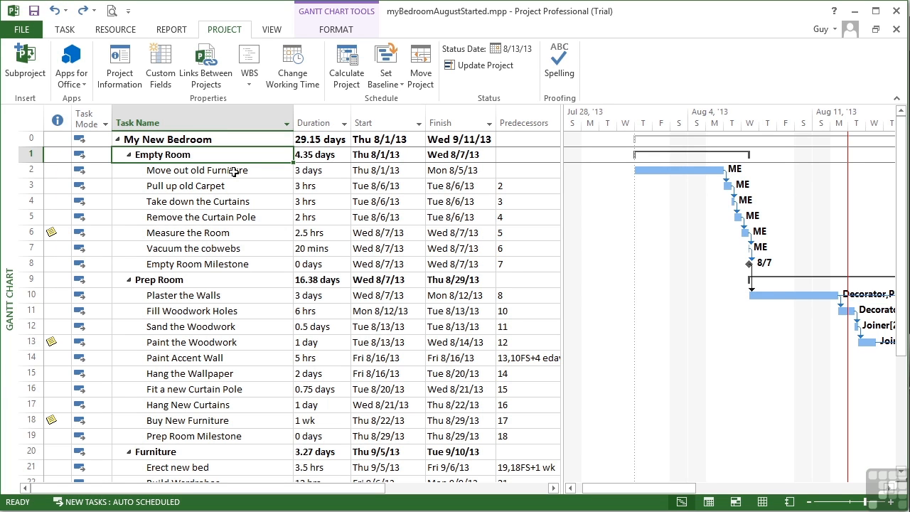
- Select the seven Empty Room subtasks (rows 2–8) and list the Mark on Track options
click(198, 170)
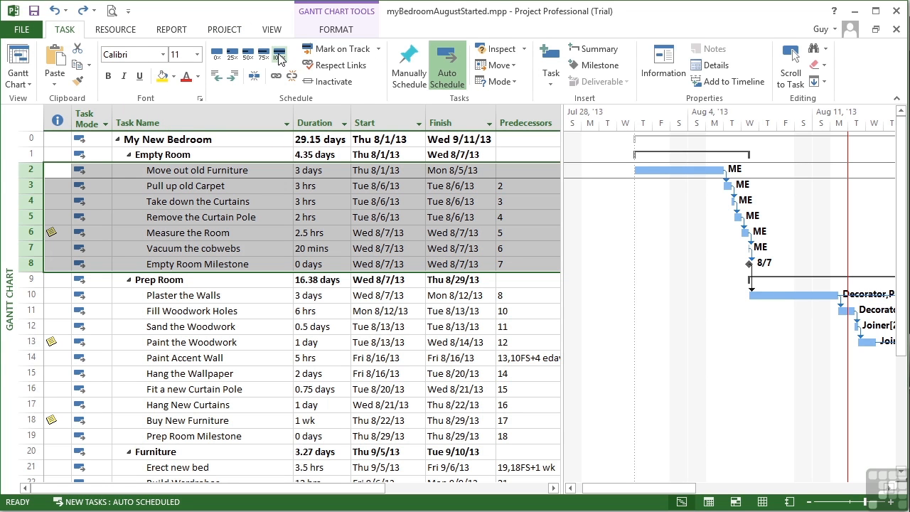
click(280, 55)
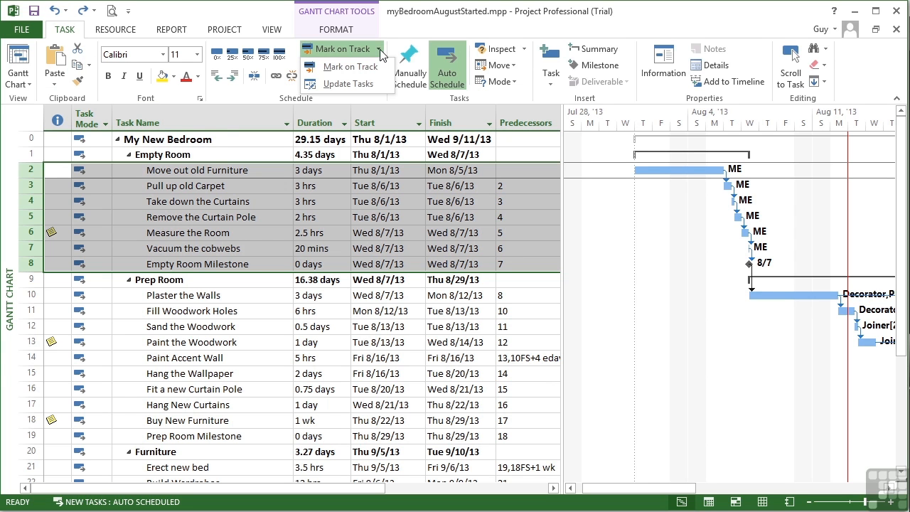
mouse_move(349, 67)
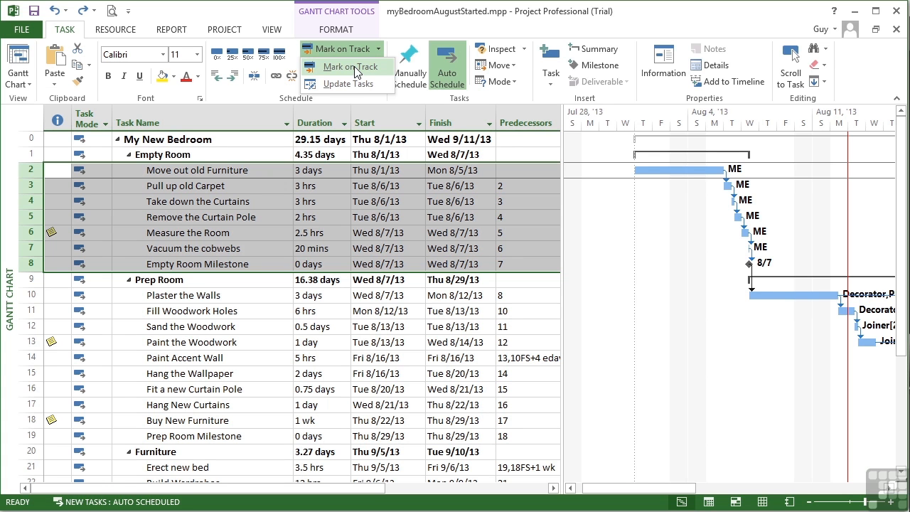
mouse_move(346, 84)
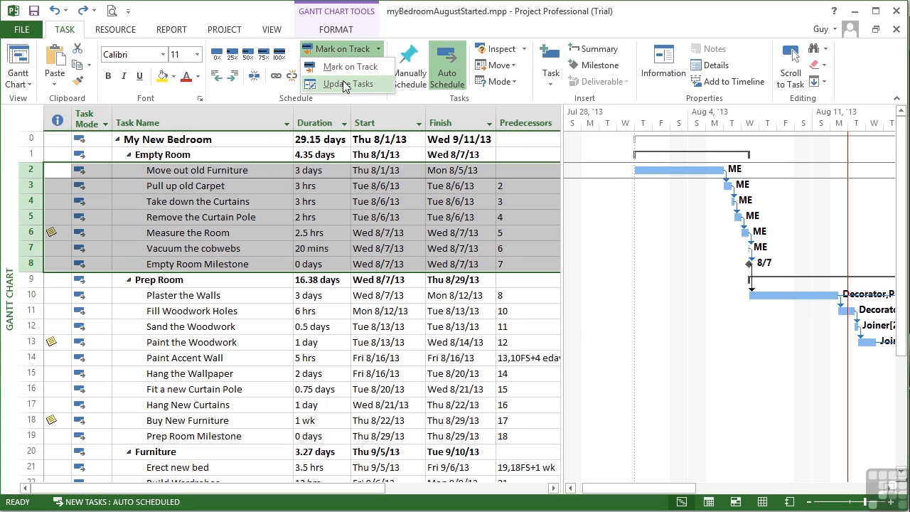
click(342, 83)
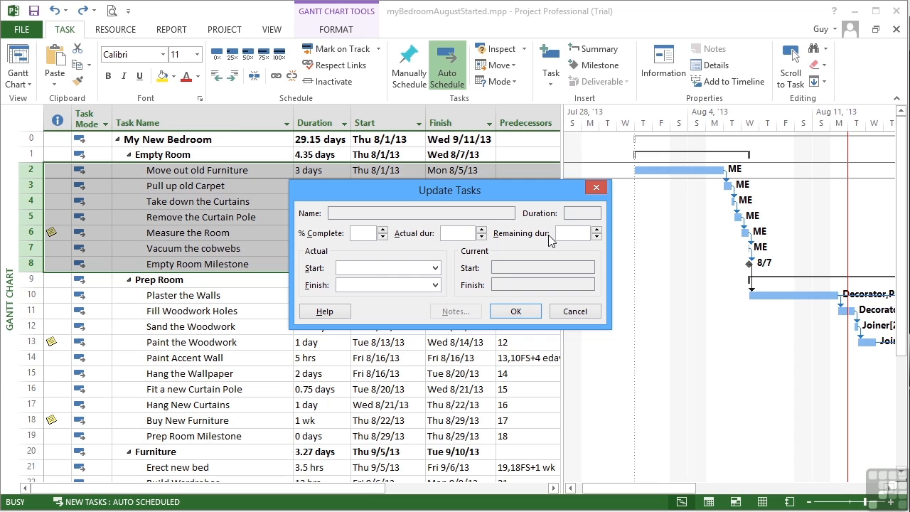
mouse_move(374, 257)
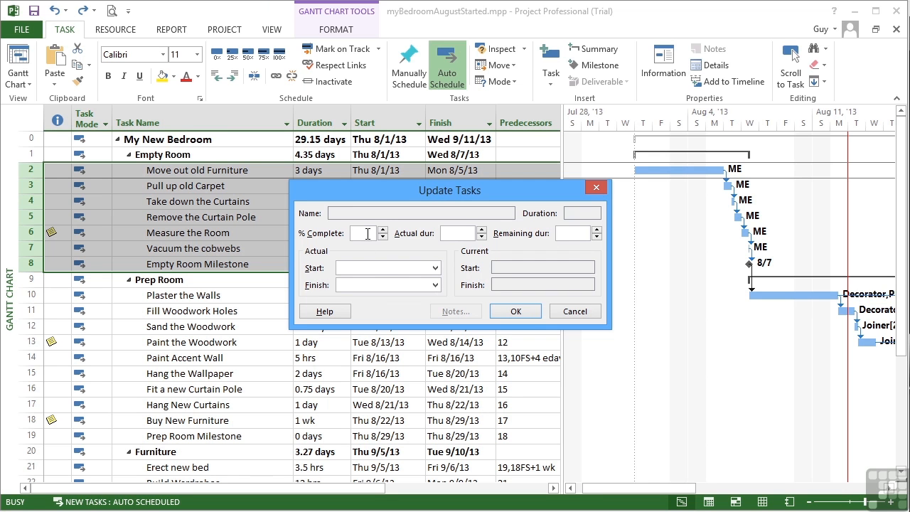
text(50)
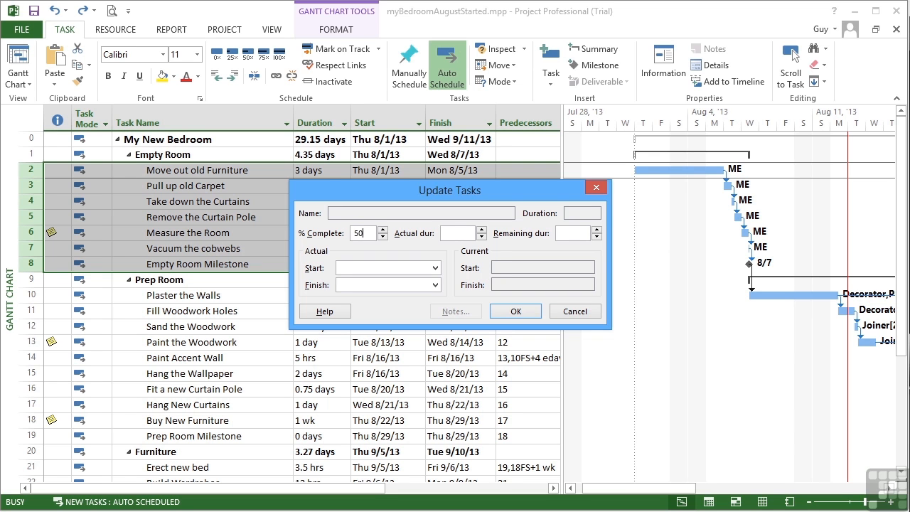
text(\5)
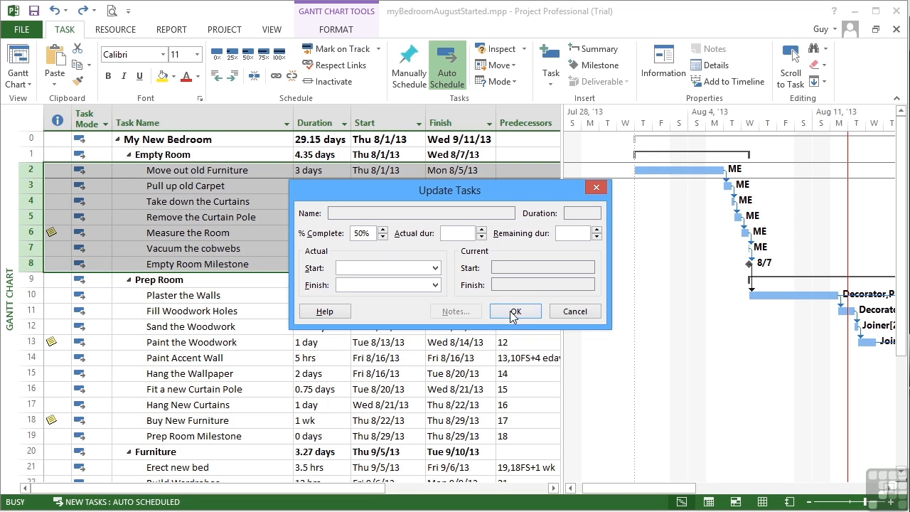
click(515, 311)
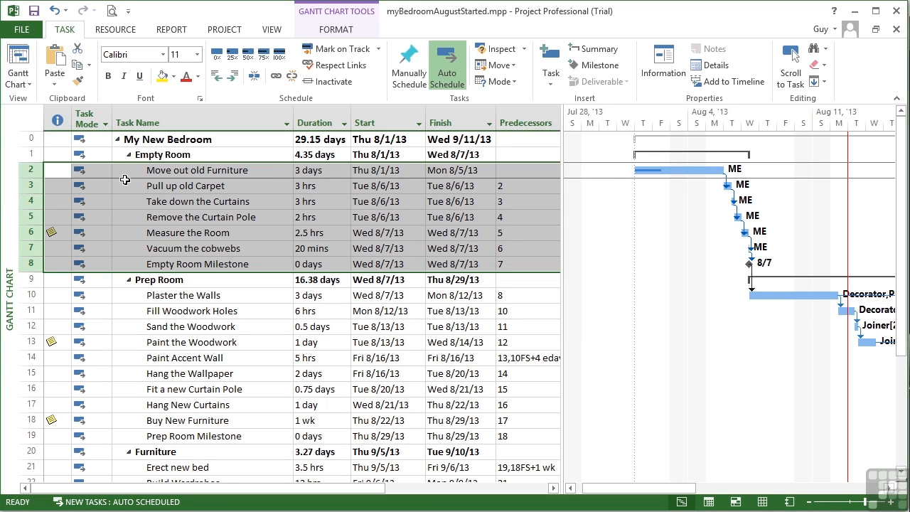
mouse_move(647, 179)
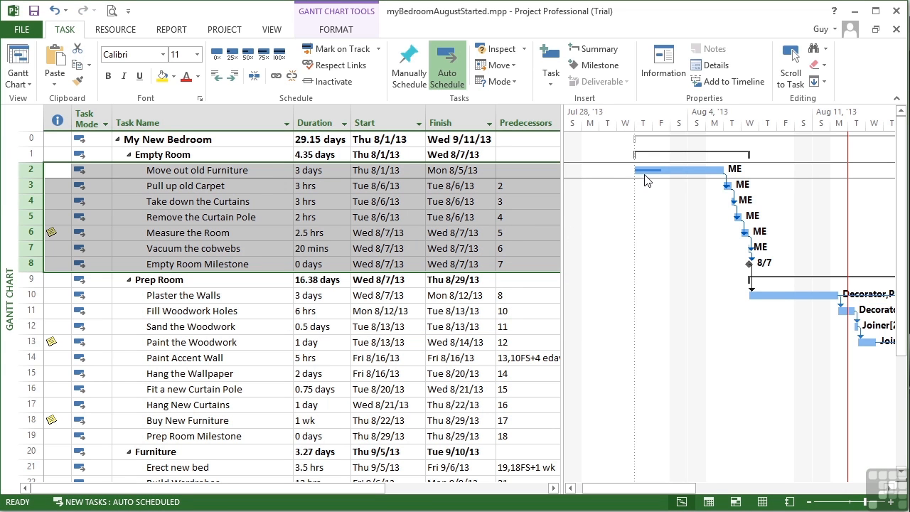
mouse_move(744, 229)
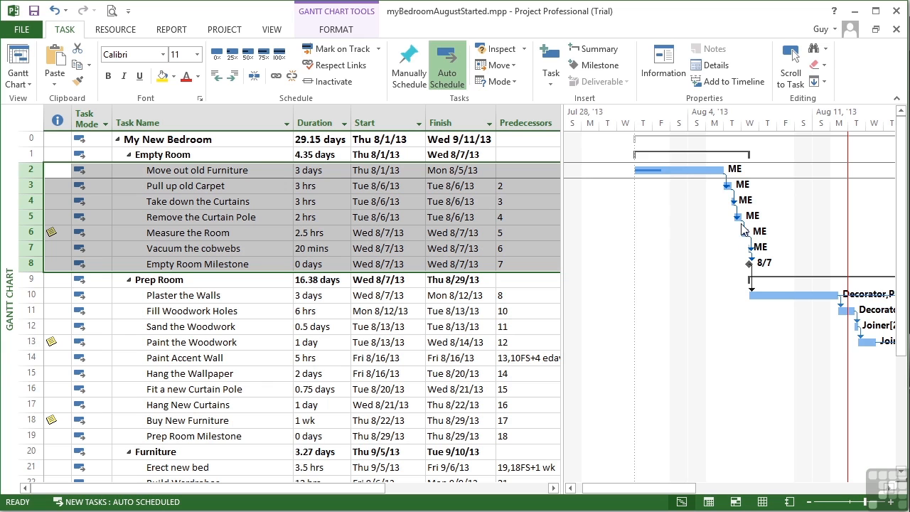
mouse_move(335, 81)
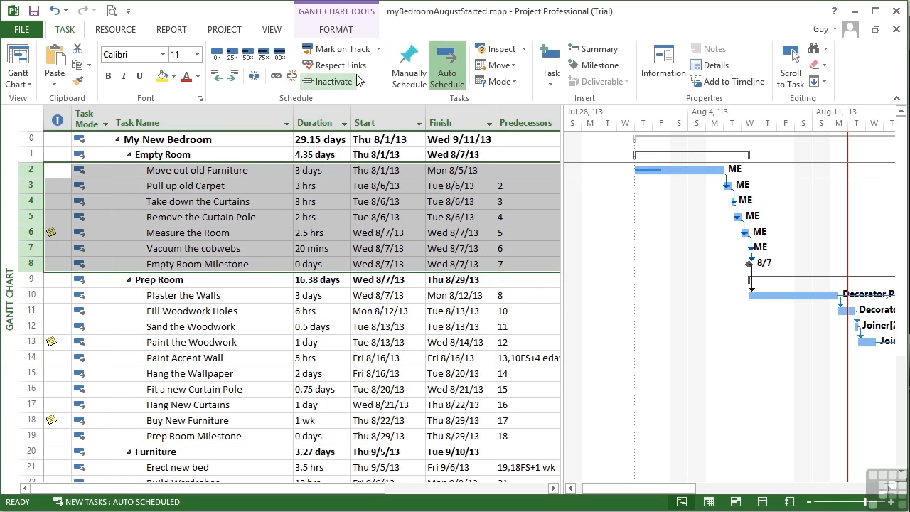
click(338, 49)
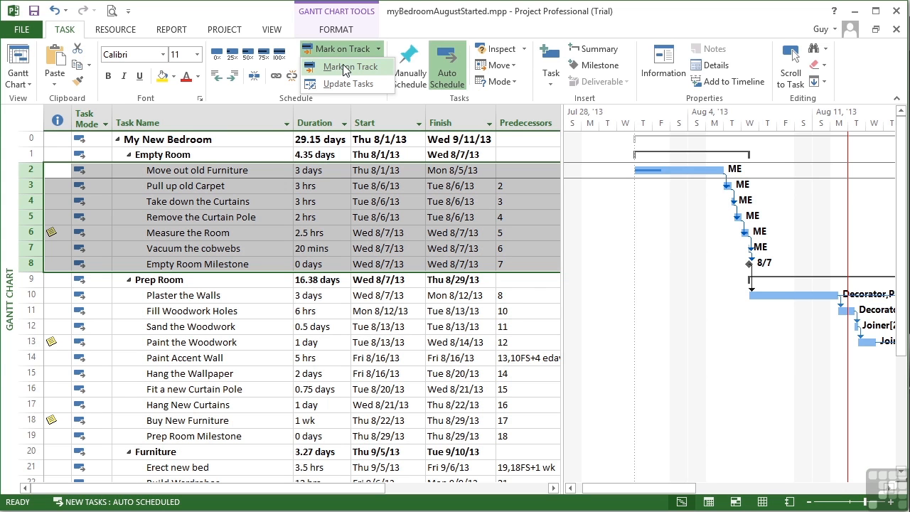
click(353, 66)
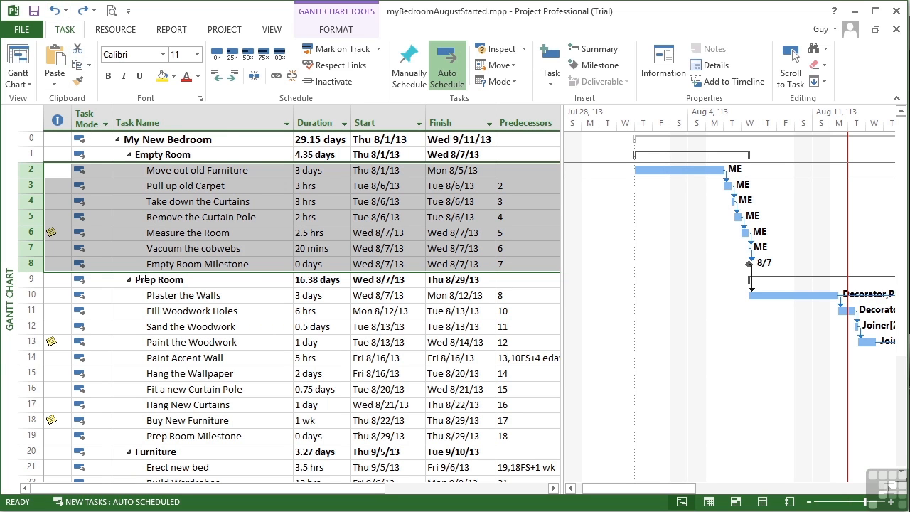
mouse_move(852, 157)
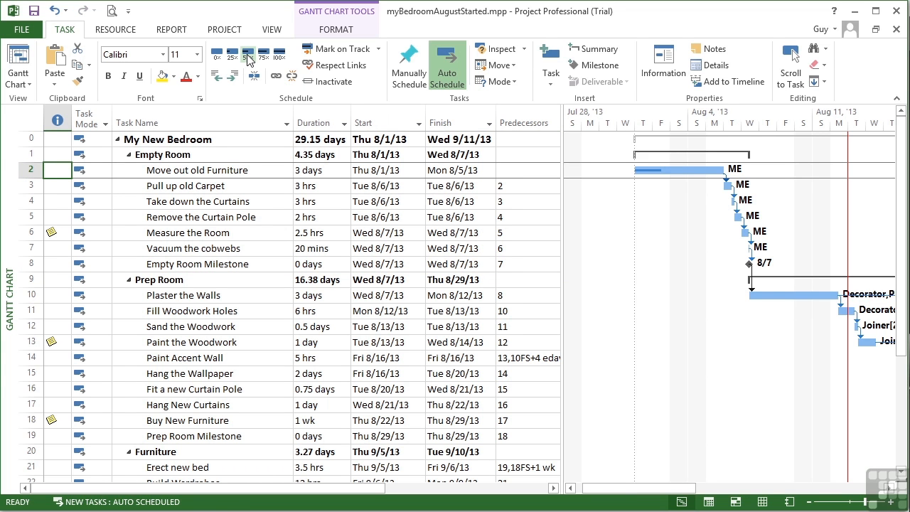
- Reschedule uncompleted work to start after 8/13/13, pushing the finish to 9/18/13
click(224, 30)
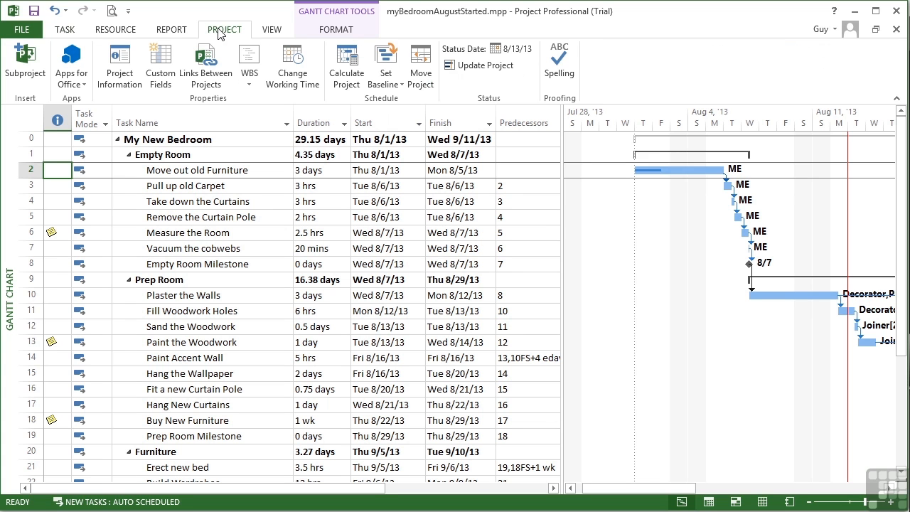
mouse_move(475, 70)
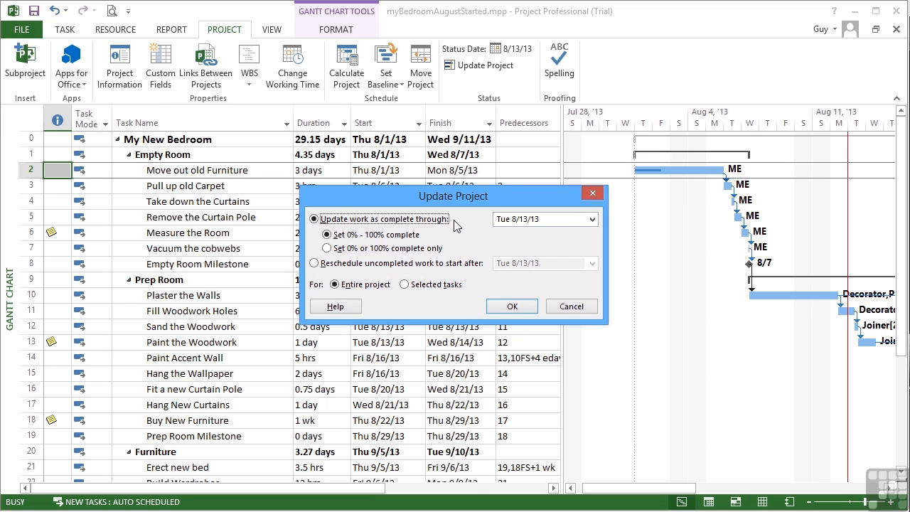
click(320, 263)
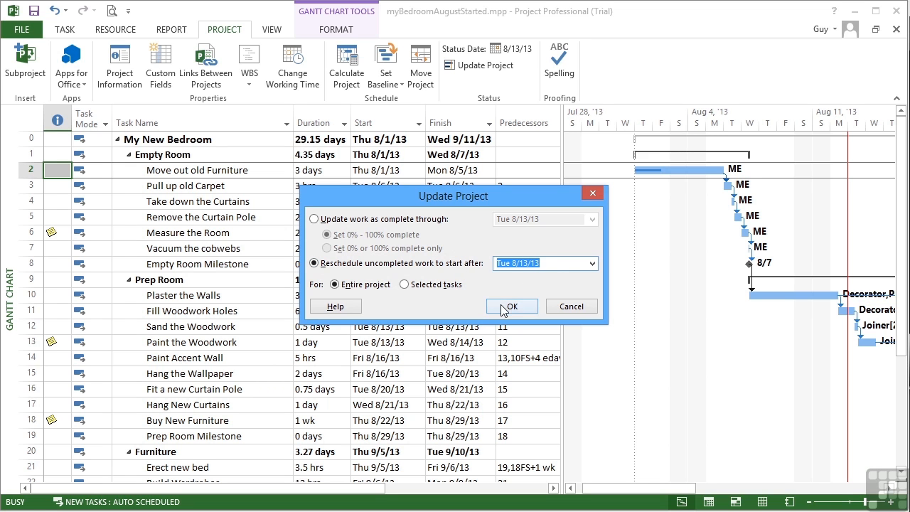
click(511, 306)
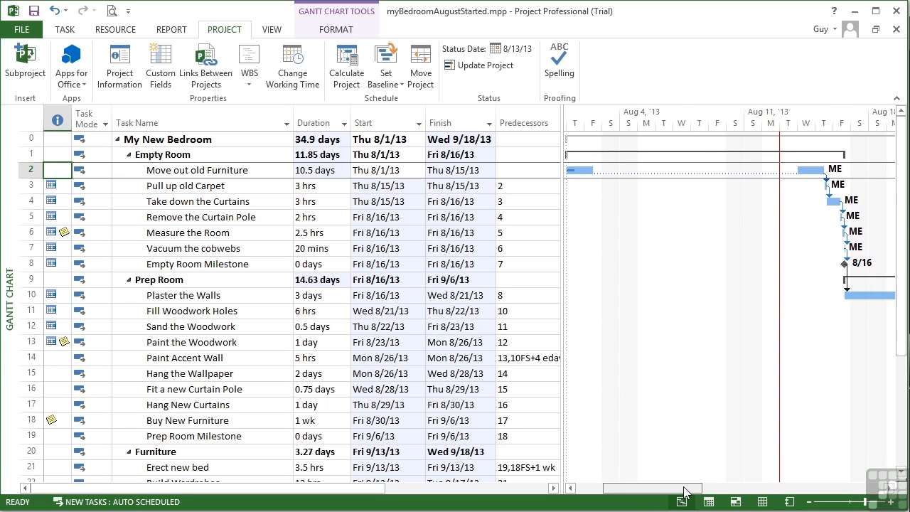
scroll(right, 3)
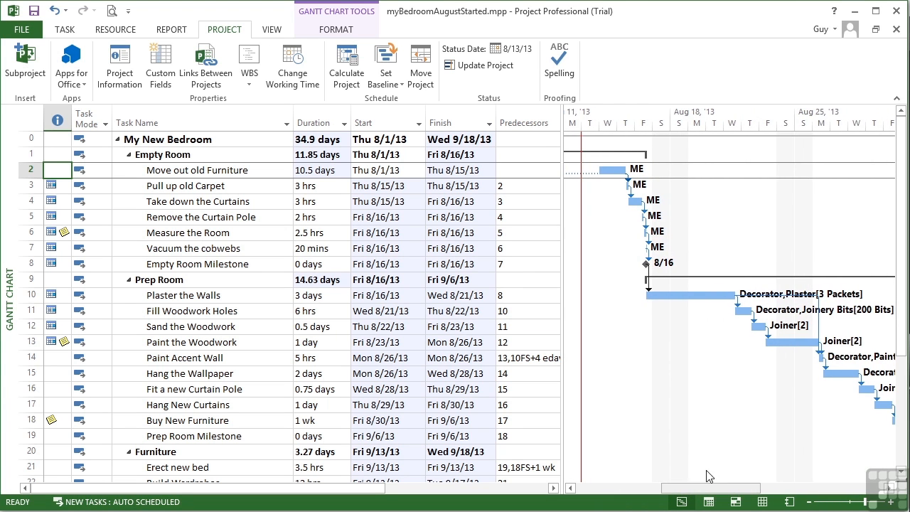
mouse_move(648, 311)
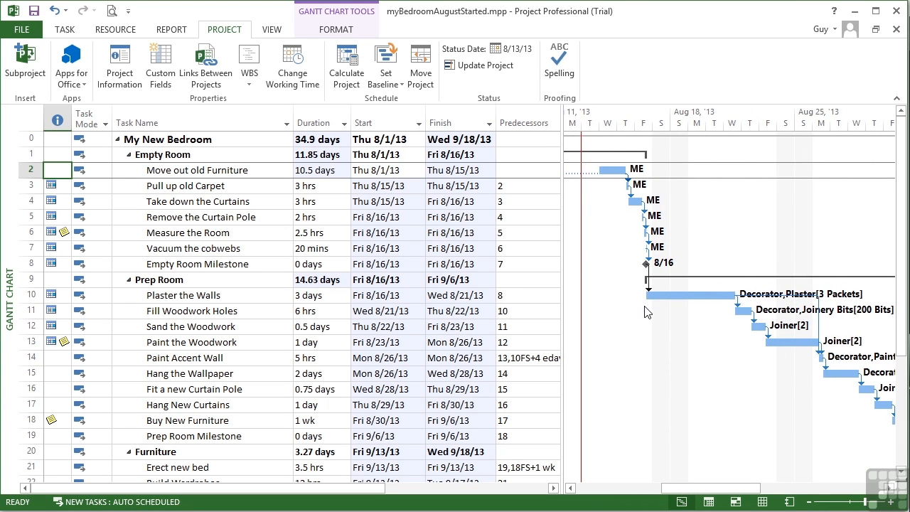
mouse_move(727, 459)
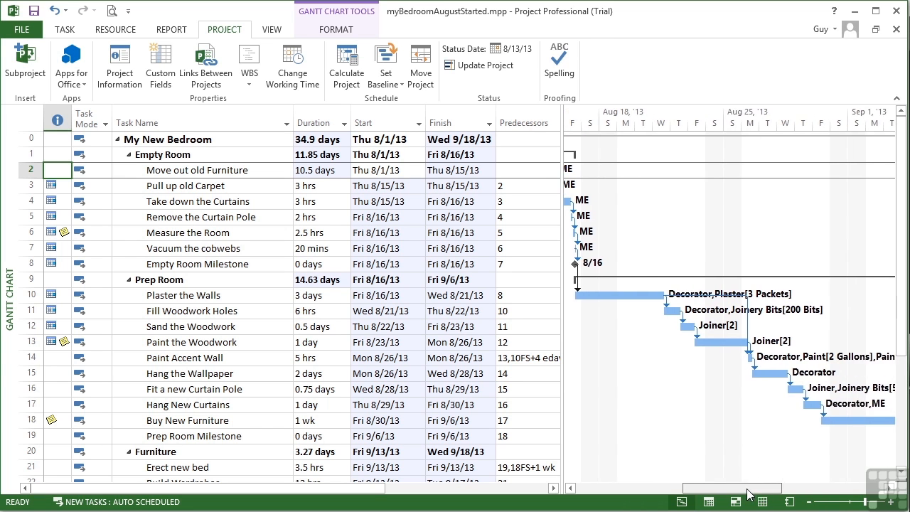
scroll(left, 3)
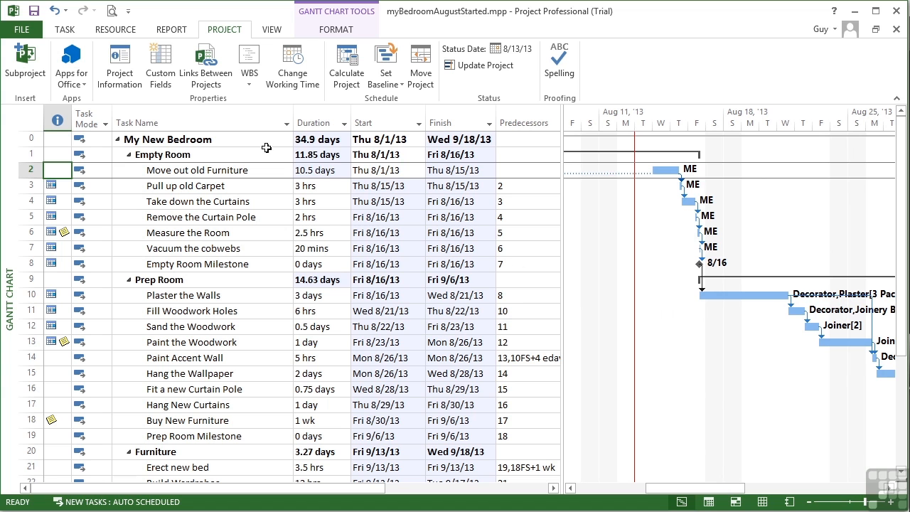
- Change the project's current date to Tue 8/20/13 in Project Information
click(119, 64)
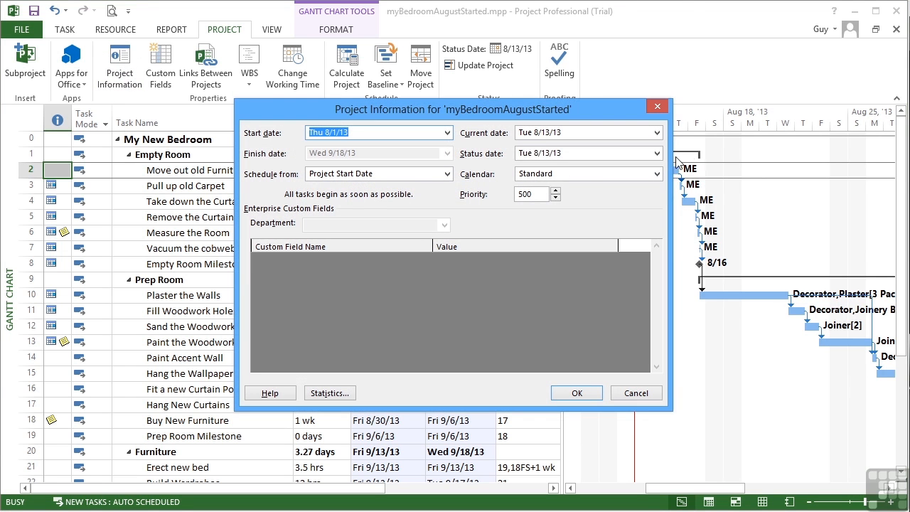
click(656, 132)
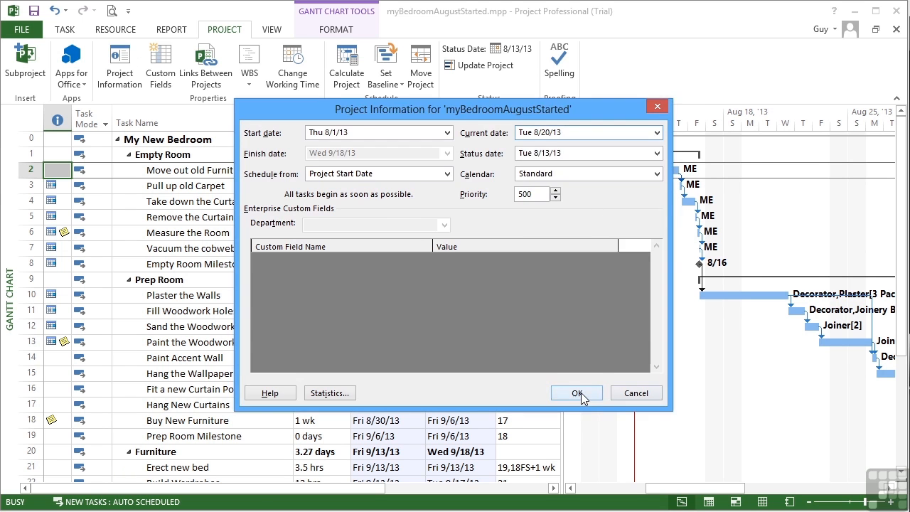
click(576, 393)
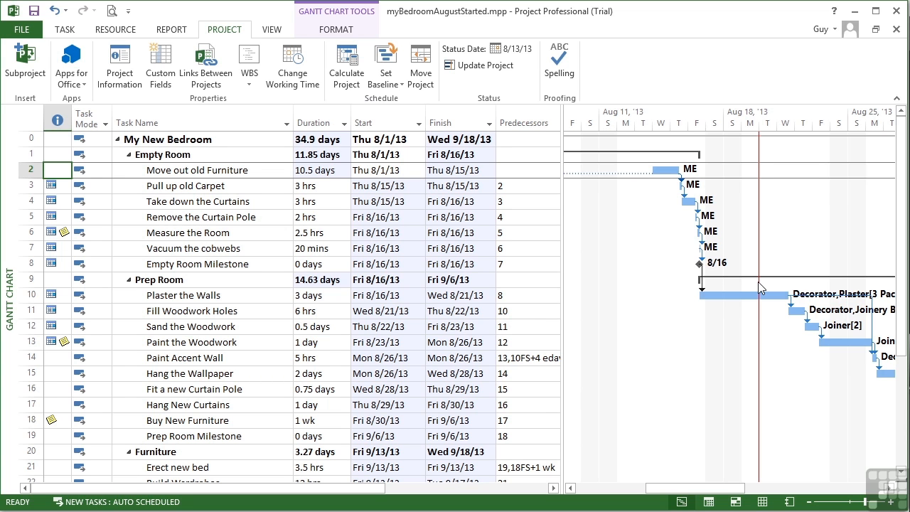
mouse_move(480, 65)
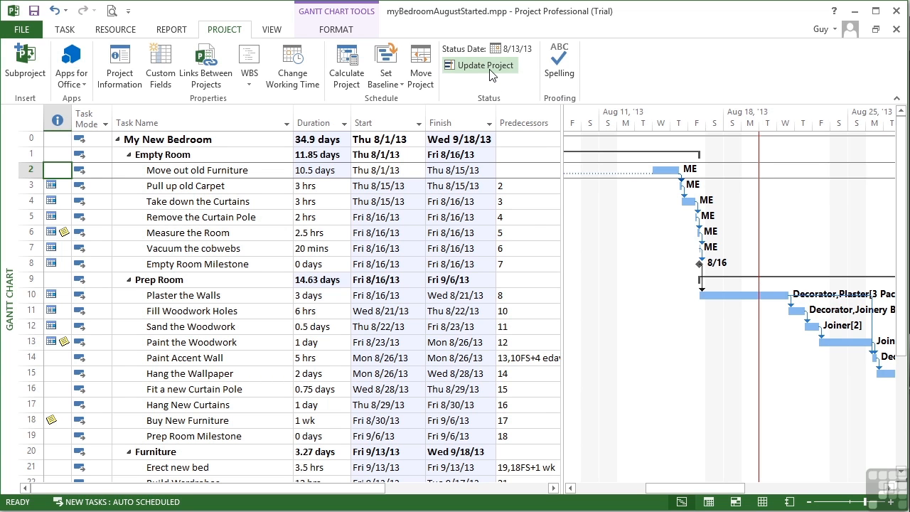
- Update project work as 0%-100% complete through Tue 8/20/13
click(484, 65)
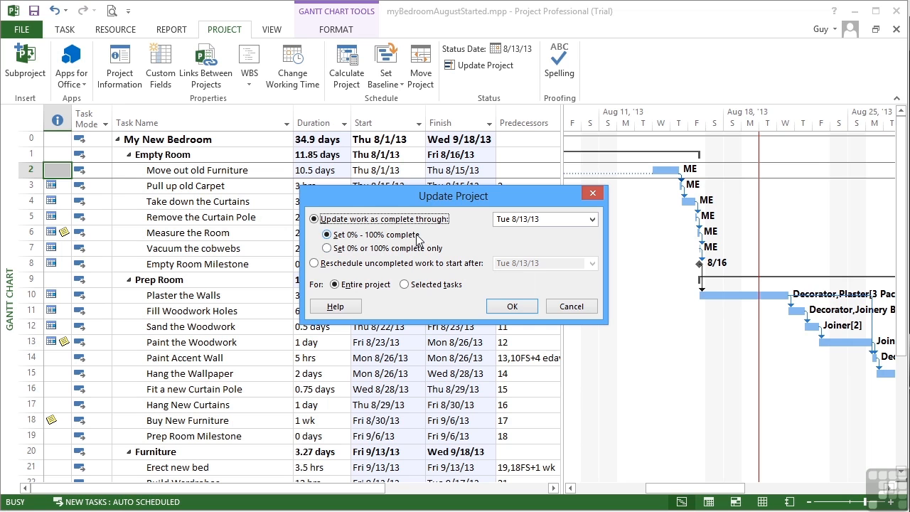
mouse_move(547, 237)
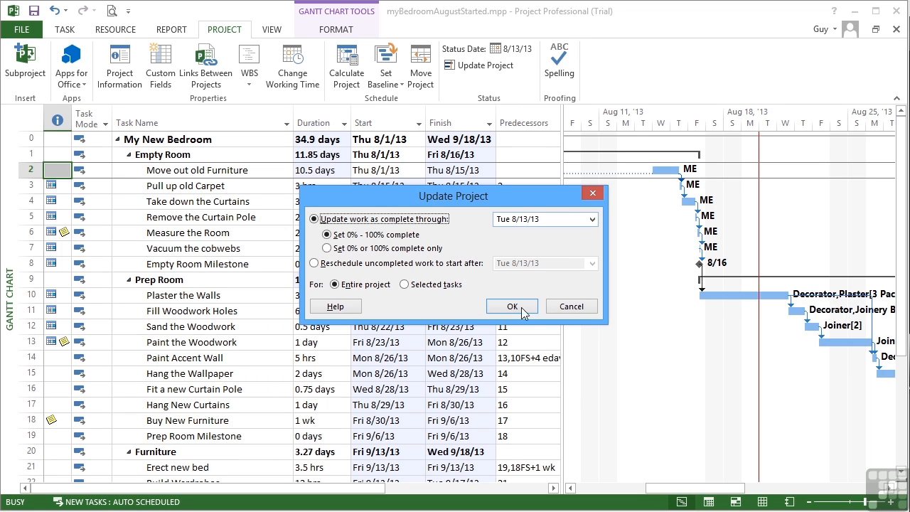
click(511, 306)
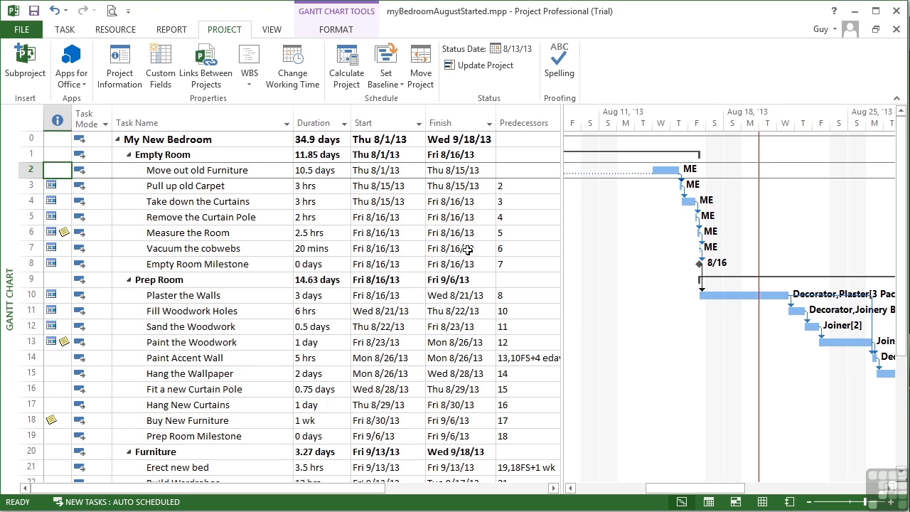
click(486, 65)
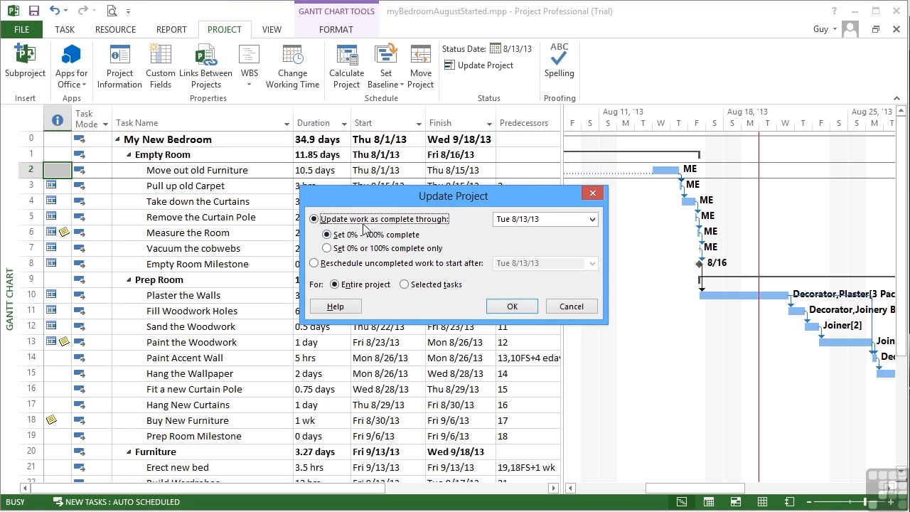
click(590, 218)
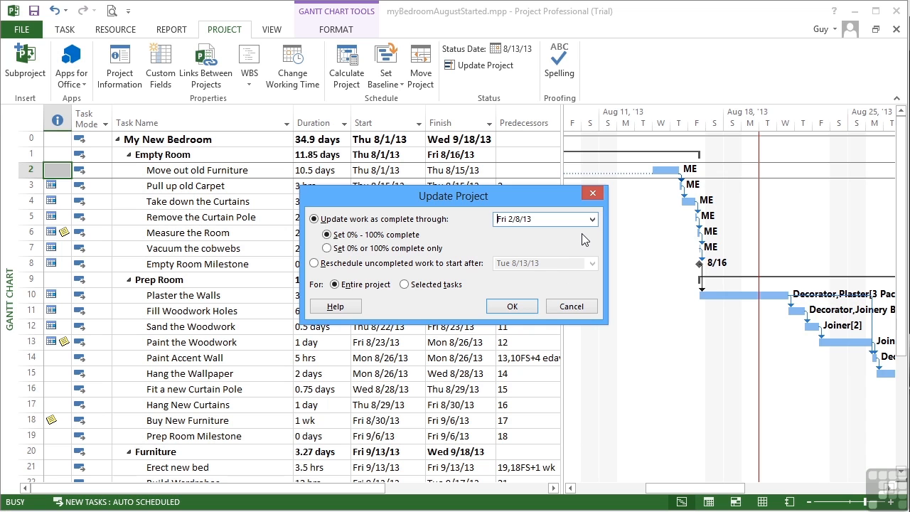
click(591, 219)
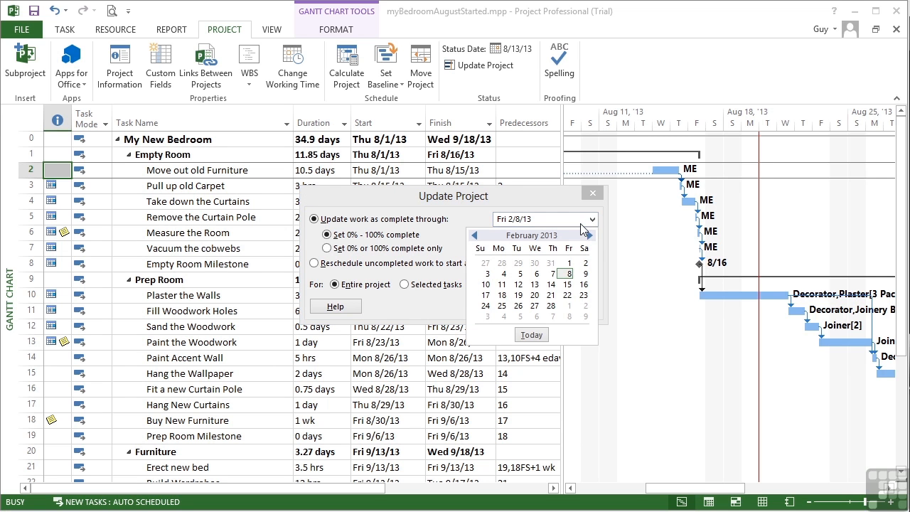
click(591, 235)
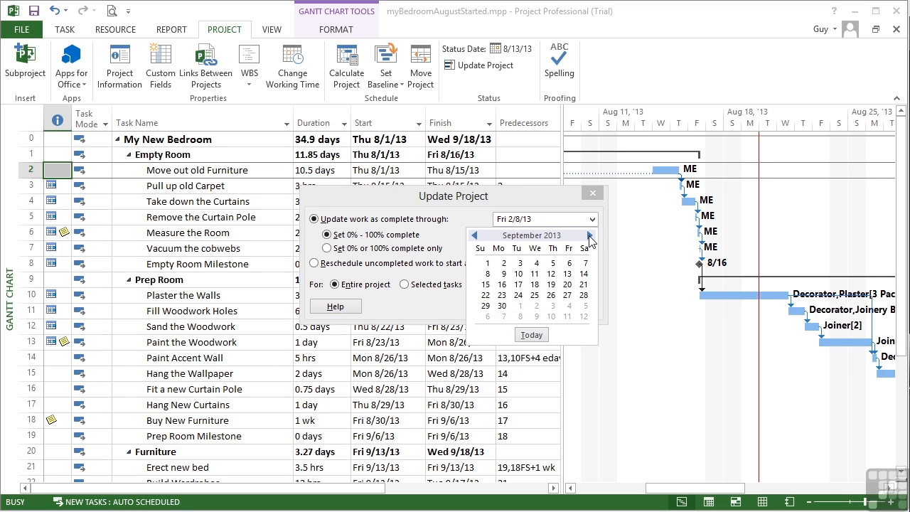
click(477, 235)
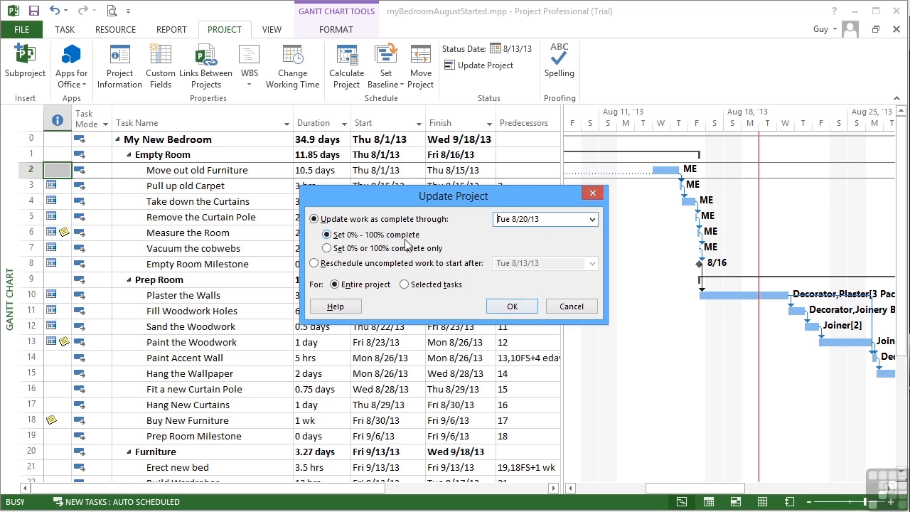
click(512, 305)
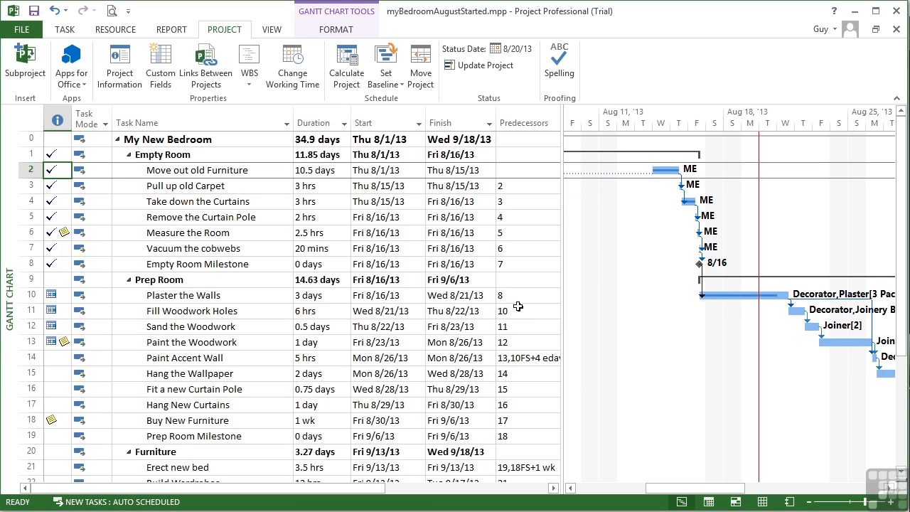
mouse_move(680, 183)
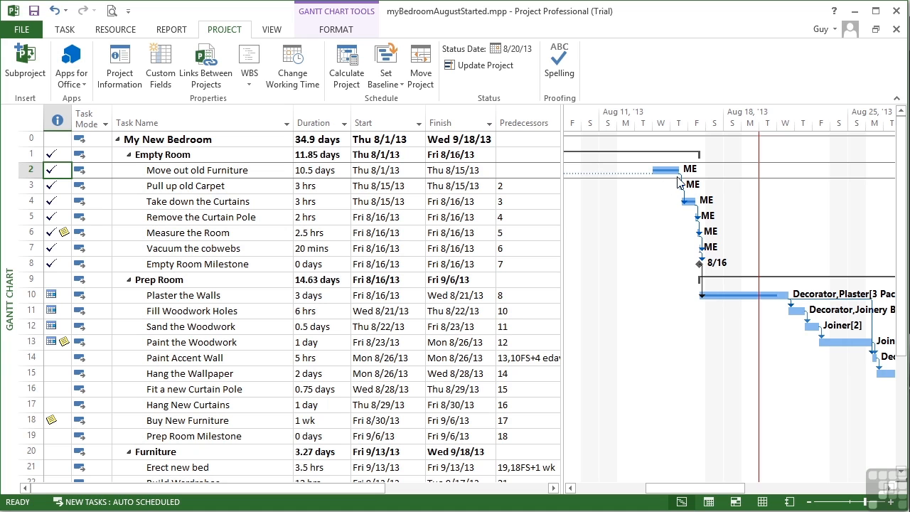
mouse_move(57, 185)
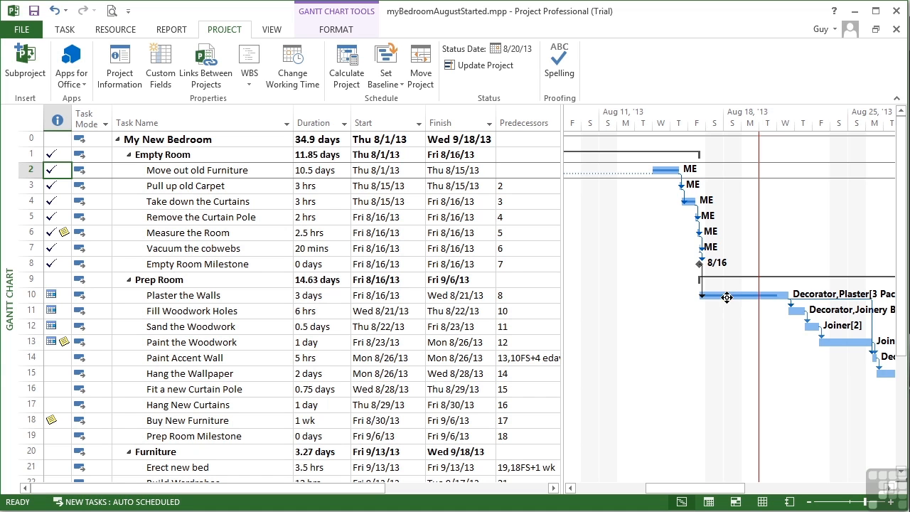
click(183, 295)
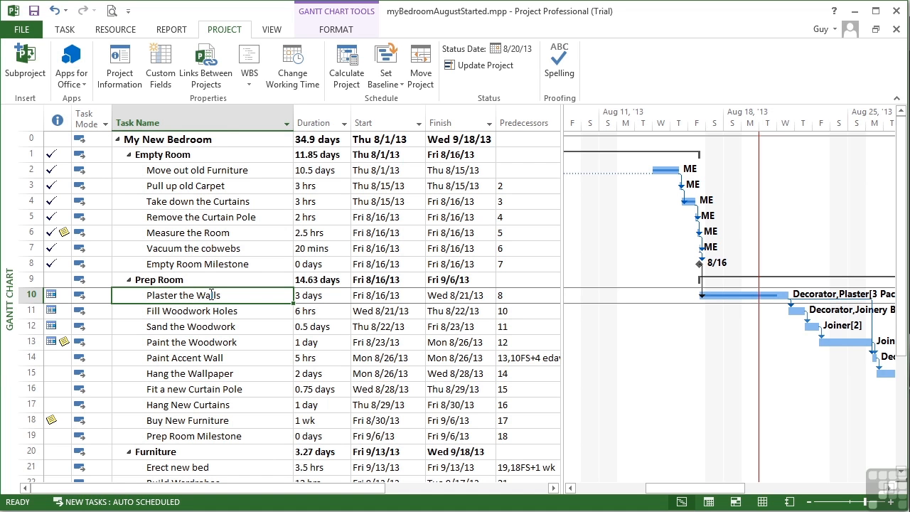
double_click(187, 295)
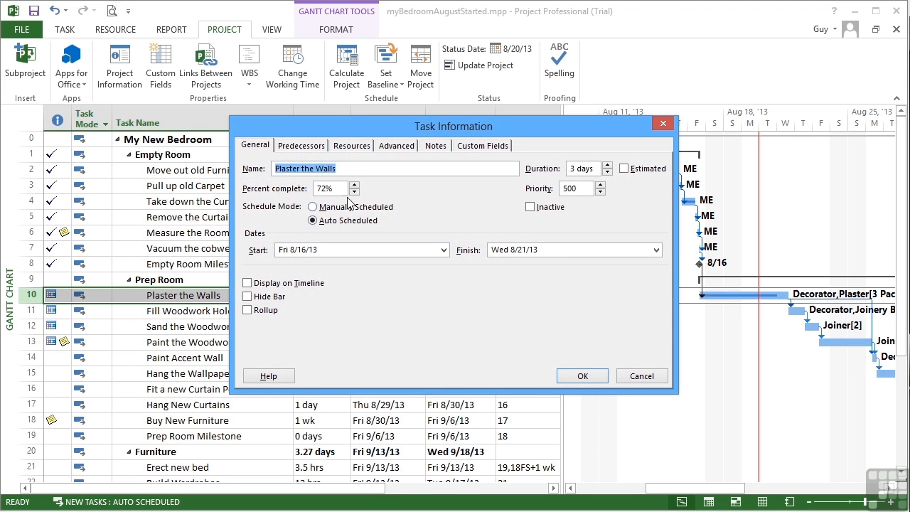
mouse_move(583, 376)
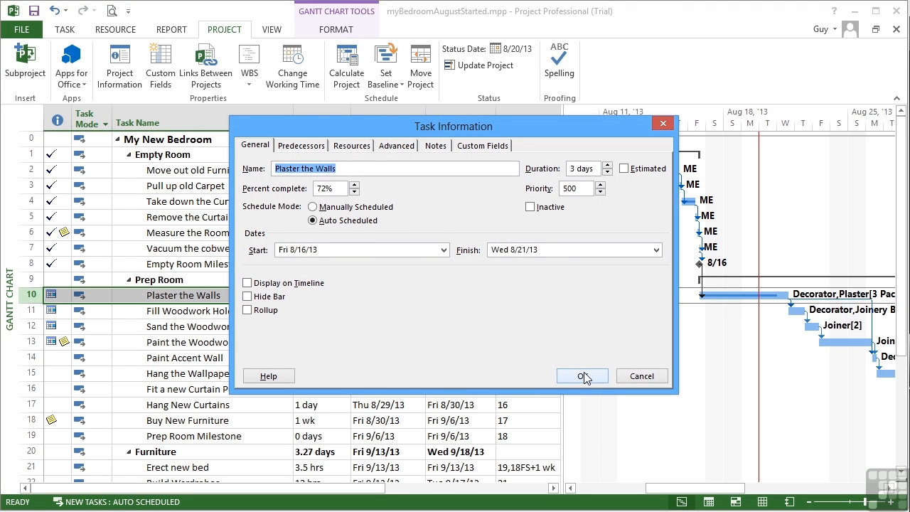
click(581, 376)
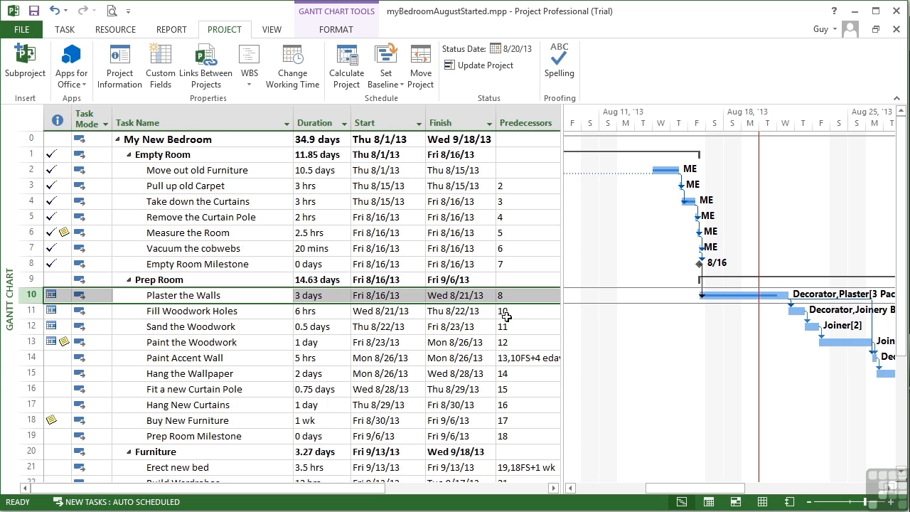
click(80, 311)
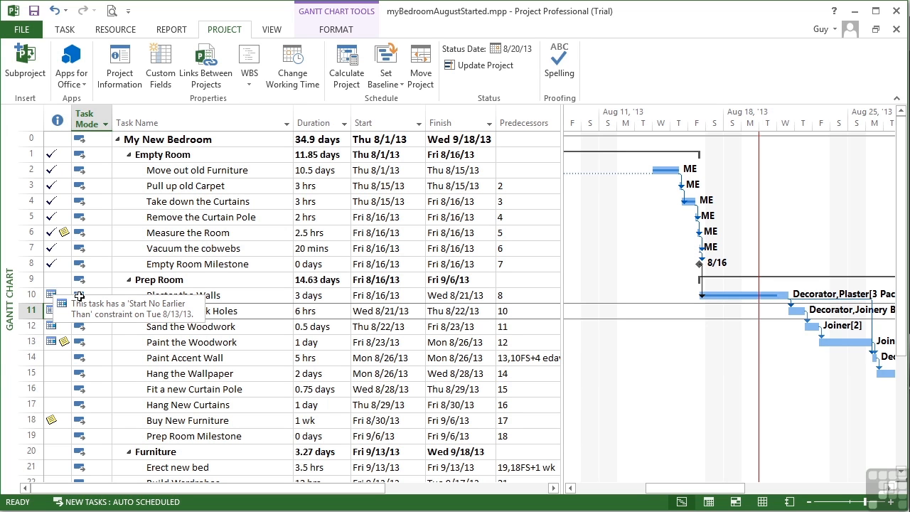
click(184, 295)
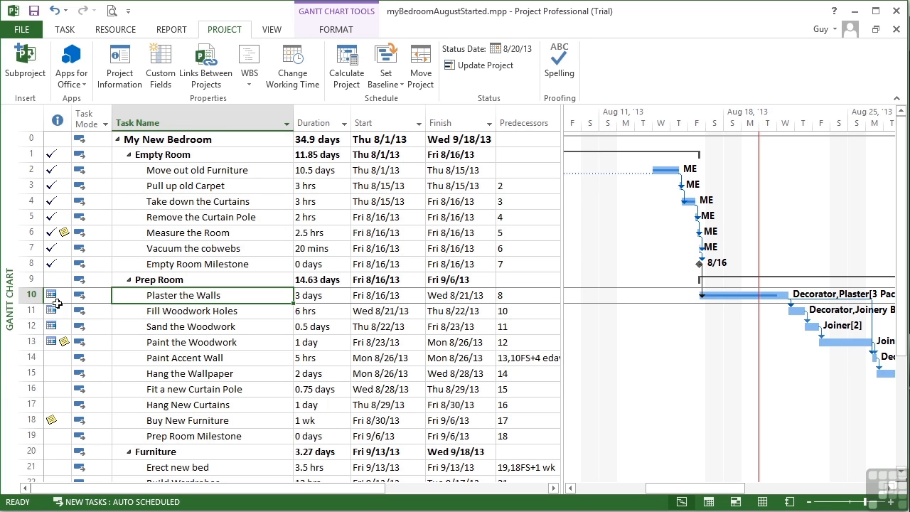
mouse_move(51, 308)
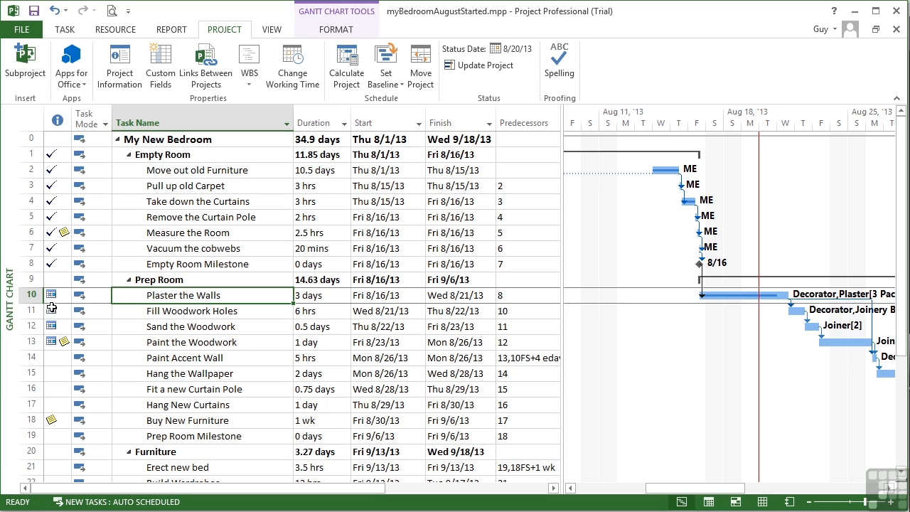
mouse_move(127, 296)
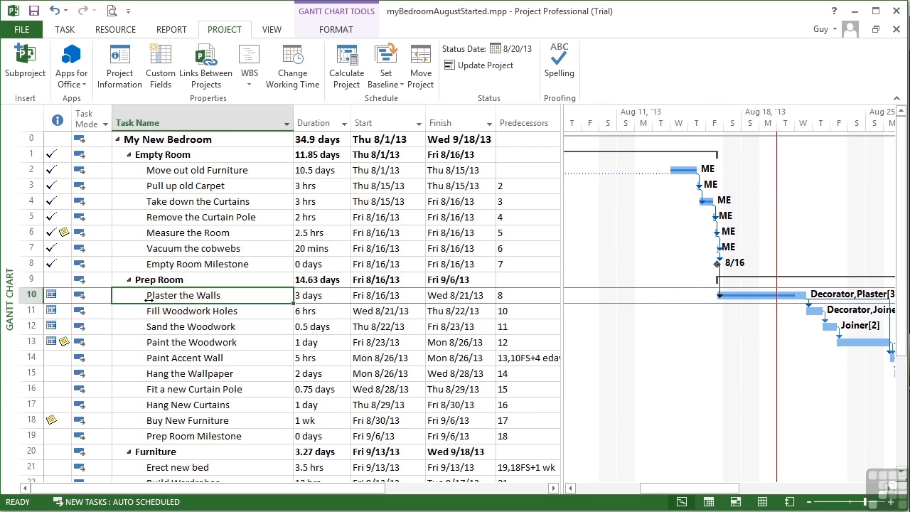
mouse_move(204, 296)
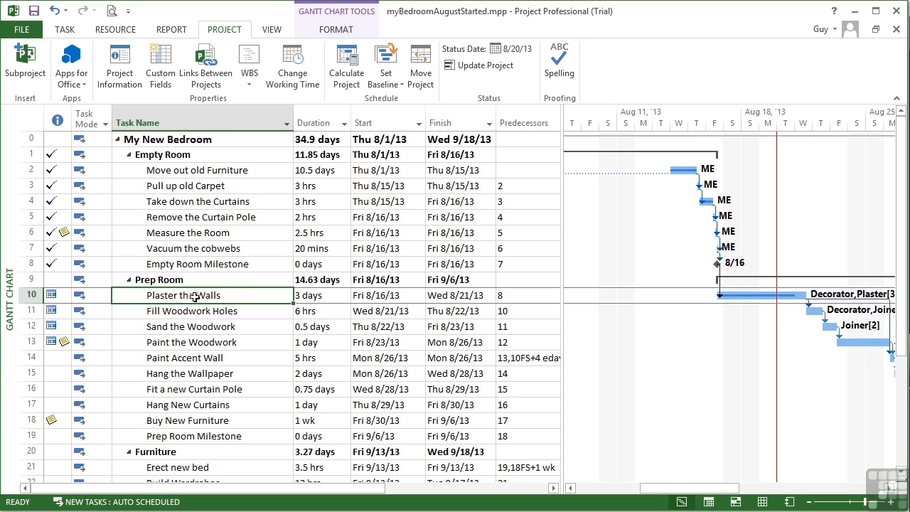
mouse_move(208, 296)
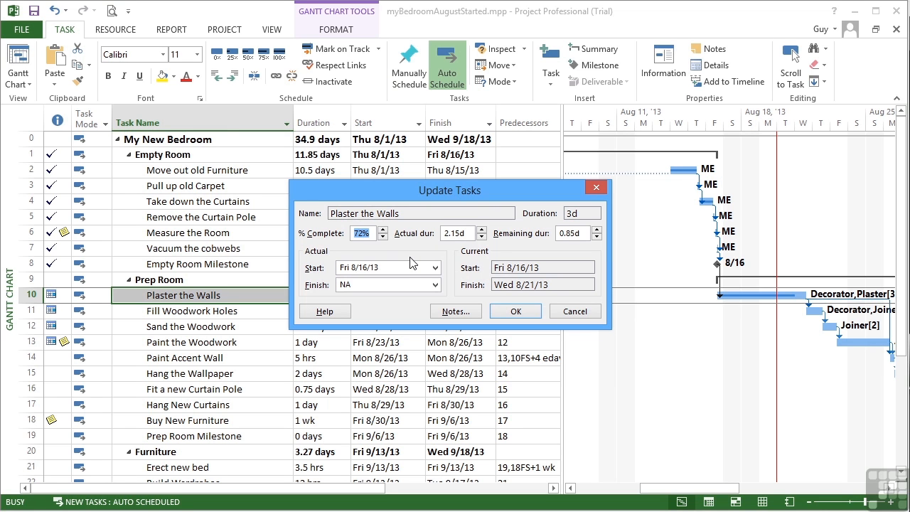
mouse_move(401, 252)
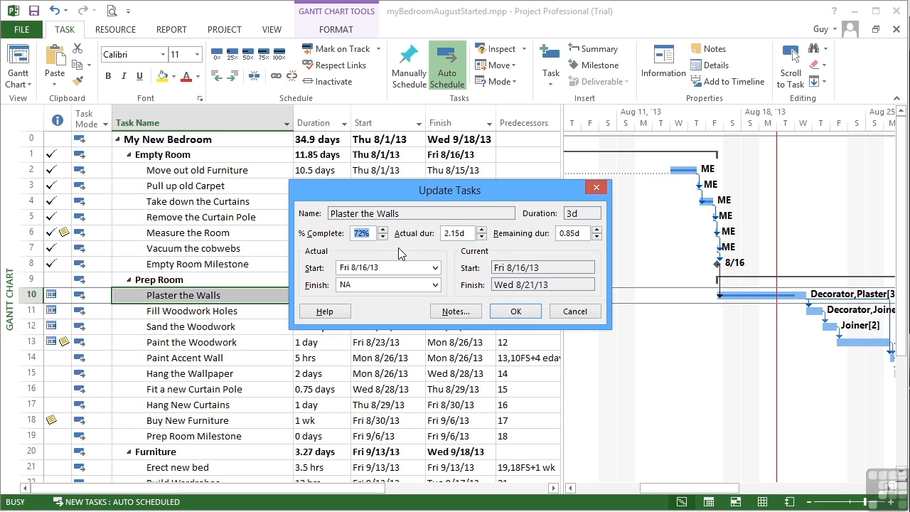
- Enter 100% complete, 0d remaining and actual finish Mon 8/19/13 for Plaster the Walls
click(381, 229)
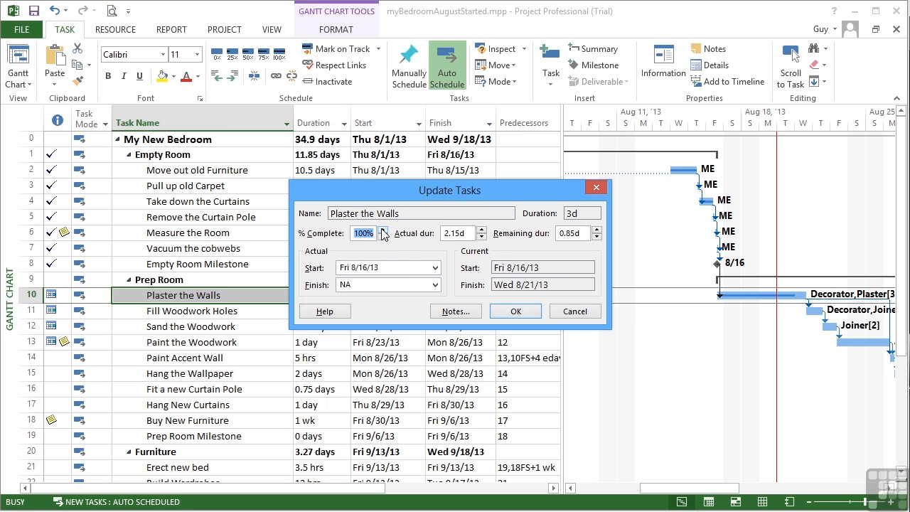
mouse_move(478, 247)
text(2d)
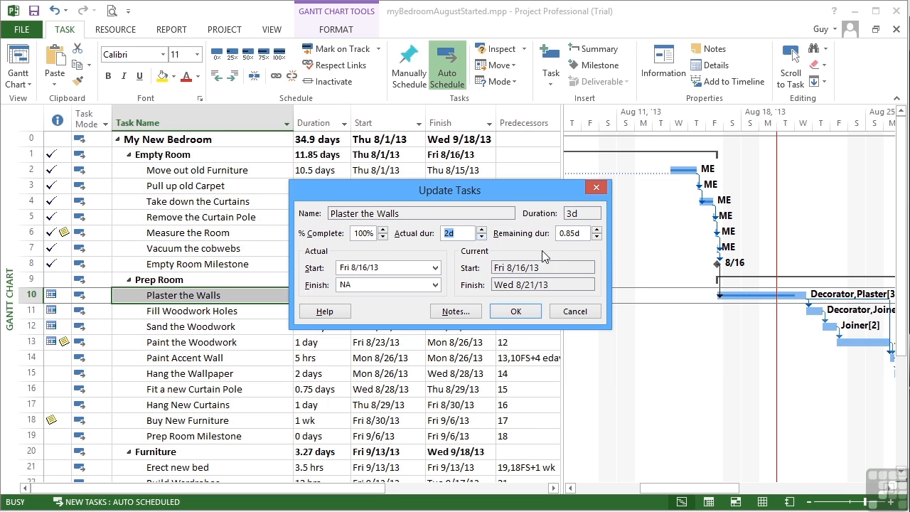
click(596, 237)
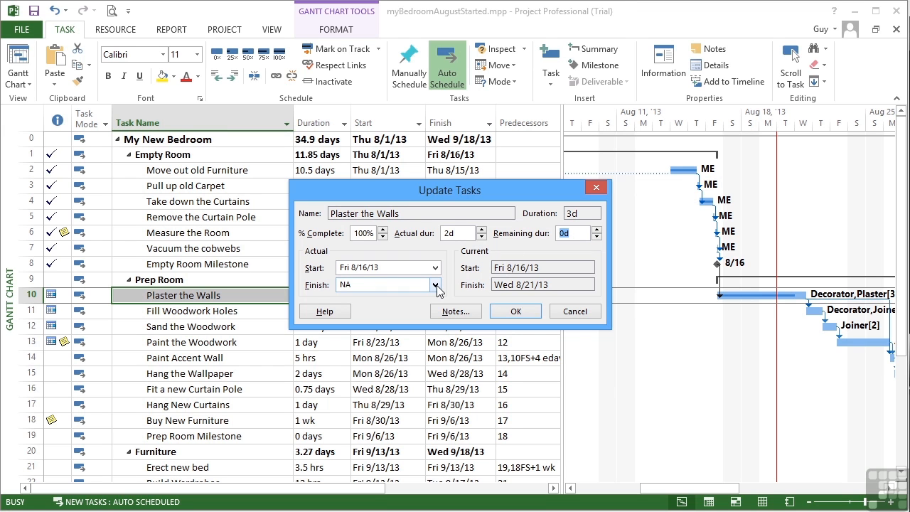
click(436, 285)
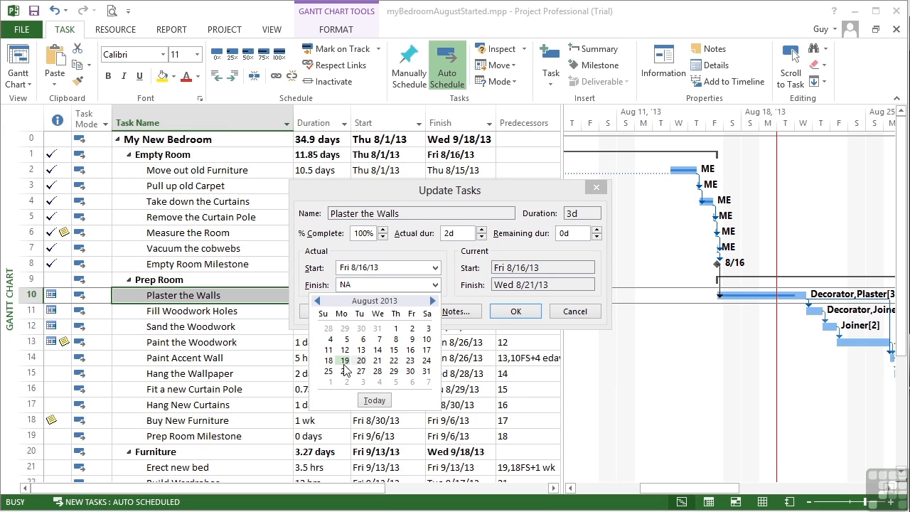
click(345, 360)
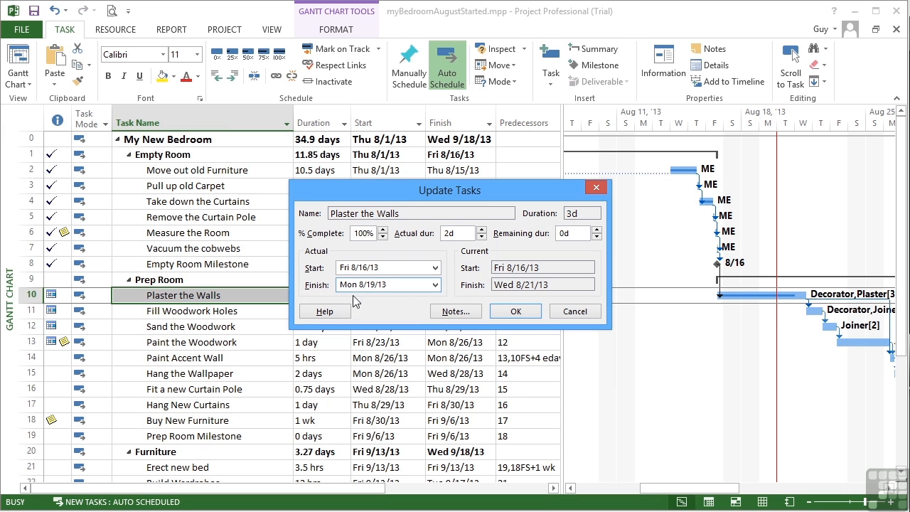
mouse_move(433, 321)
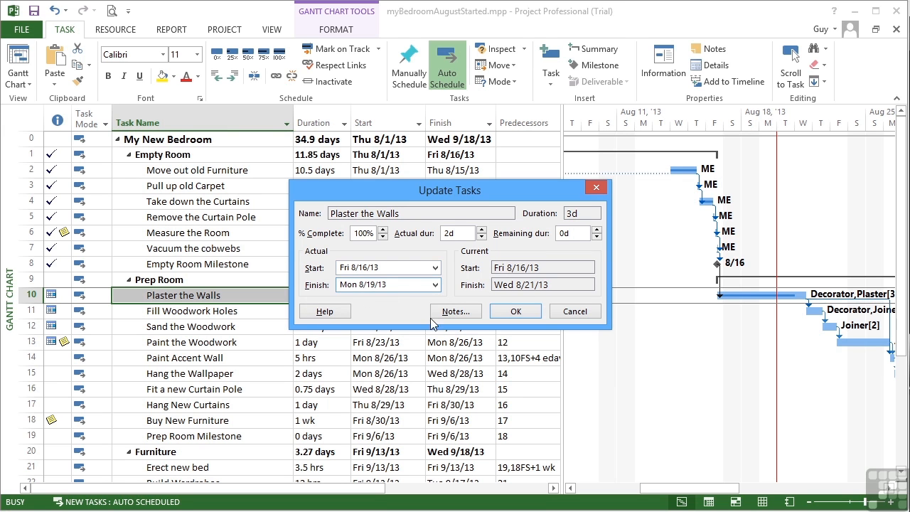
- Add the note 'The Plasterer worked extra hard' to Plaster the Walls
click(456, 311)
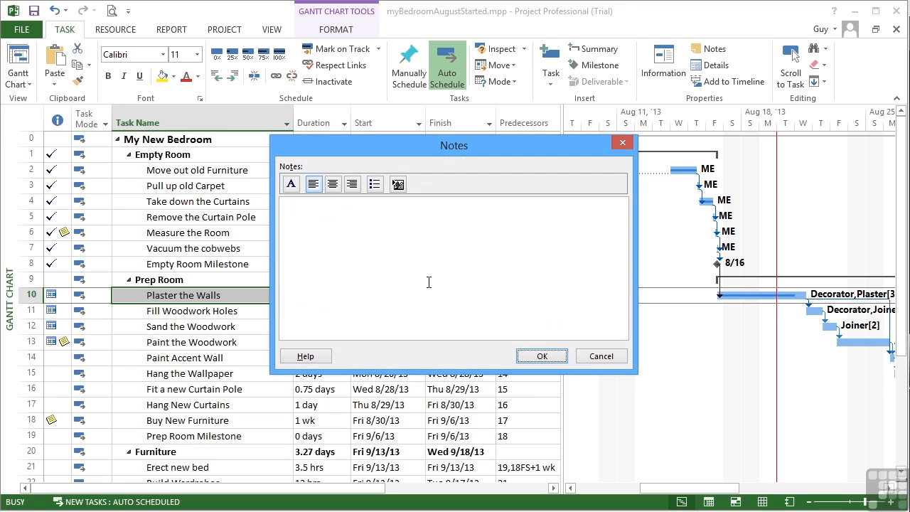
text(The Plasterer worked extra hard)
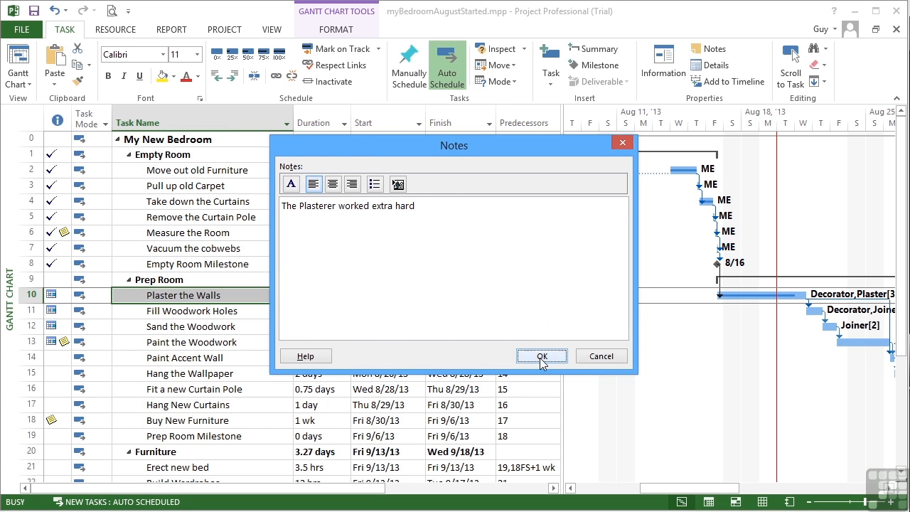
click(541, 355)
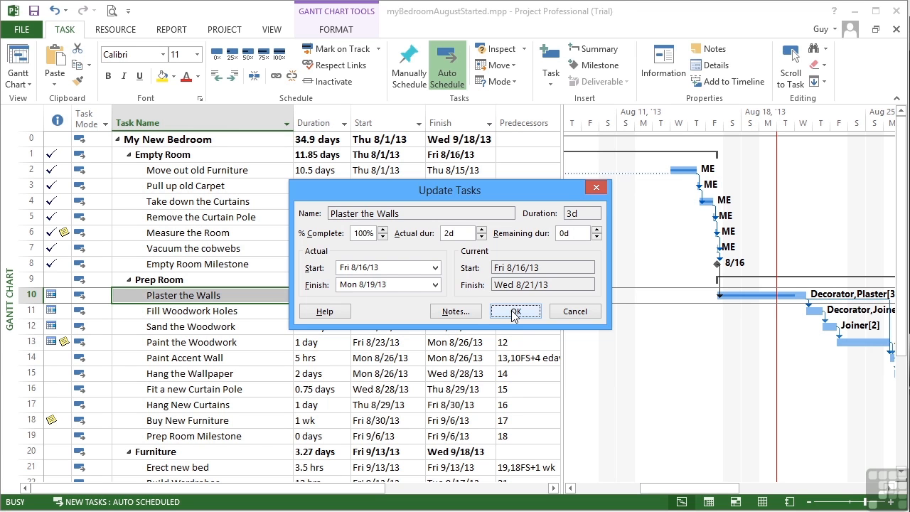
- Confirm the Update Tasks dialog to apply Plaster the Walls' completion
click(515, 311)
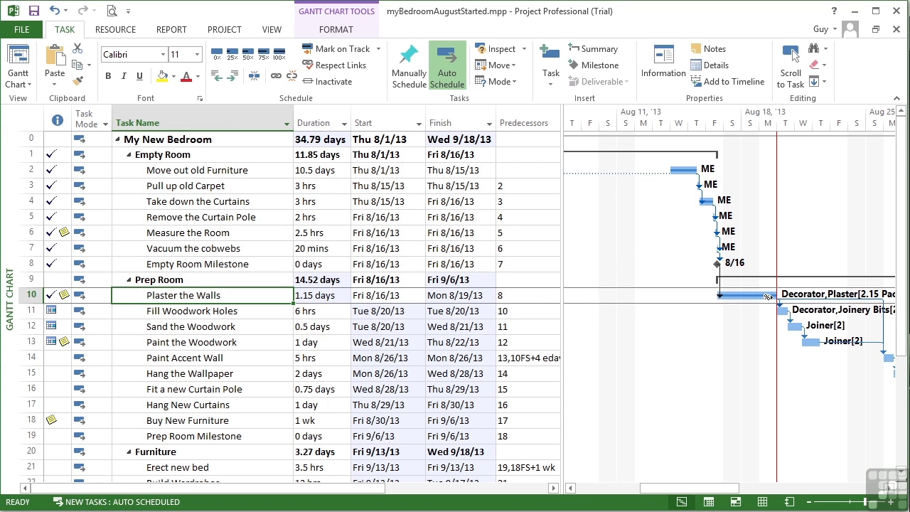
mouse_move(446, 308)
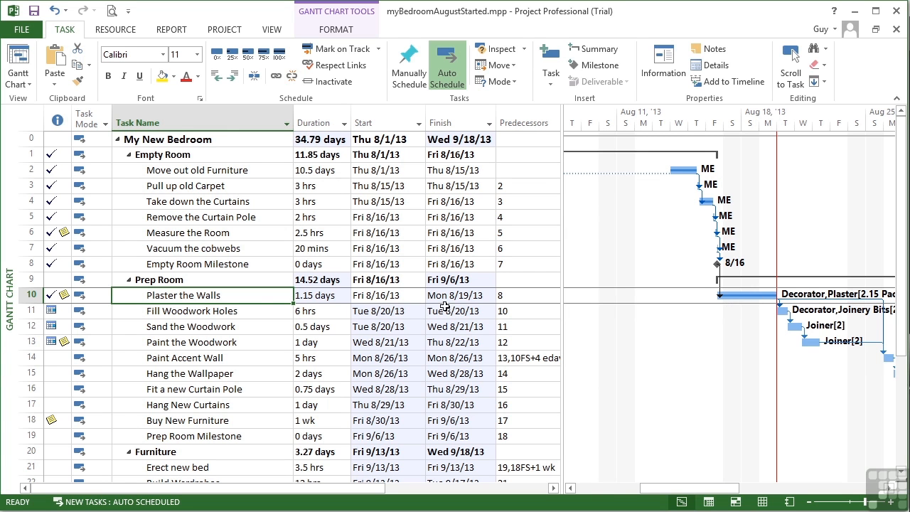
mouse_move(276, 297)
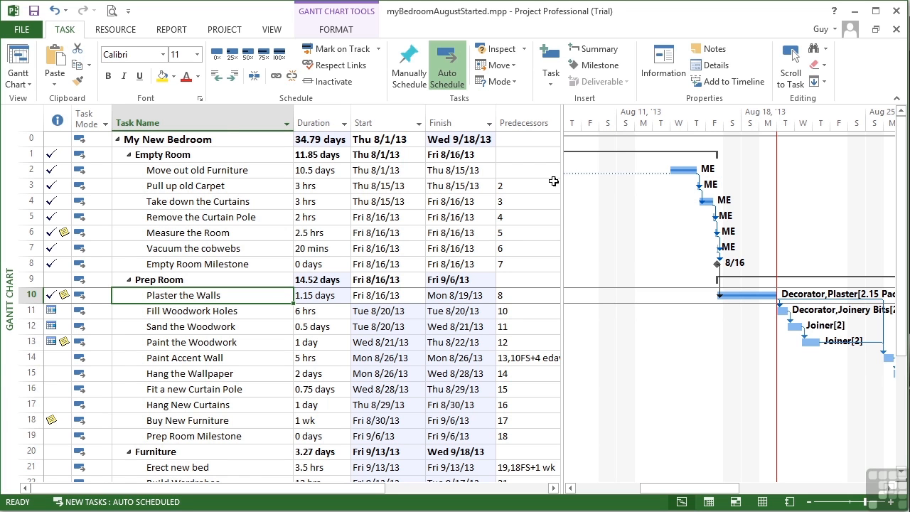
mouse_move(592, 196)
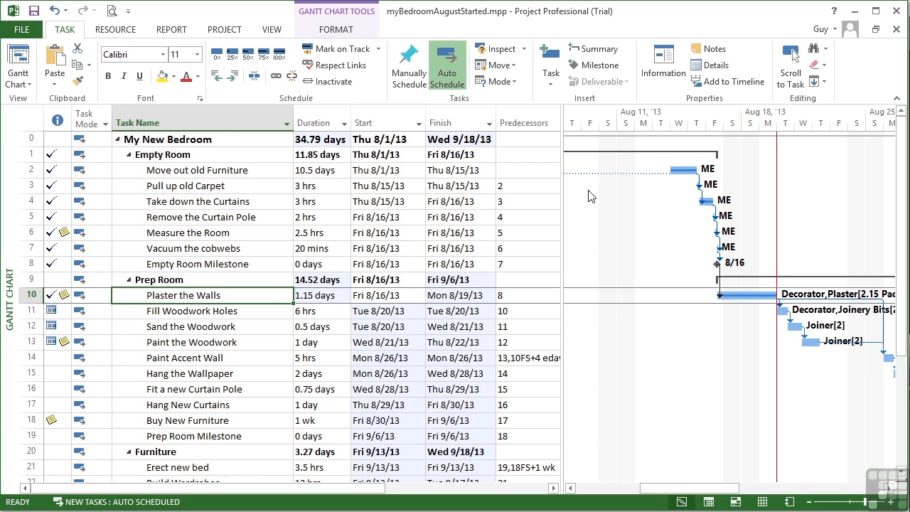